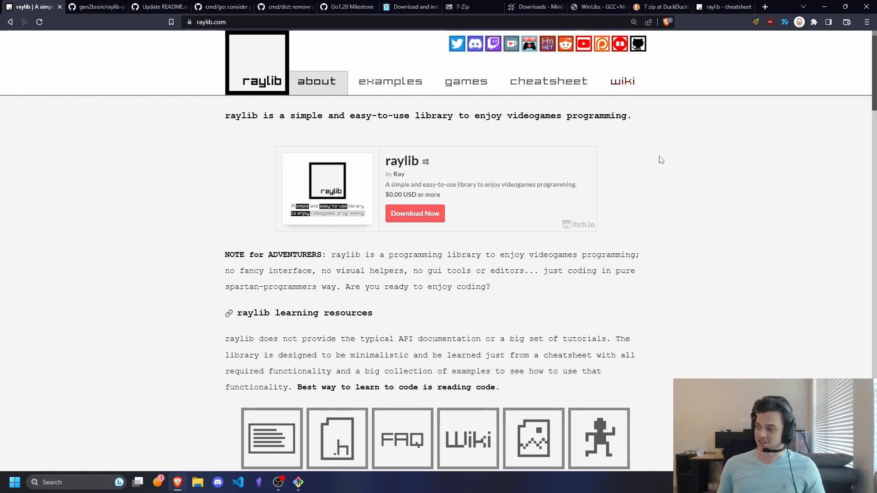
Review raylib's supported platforms and language bindings, then return to the raylib-go README.
{"action": "scroll", "scroll_direction": "down", "scroll_amount": 3}
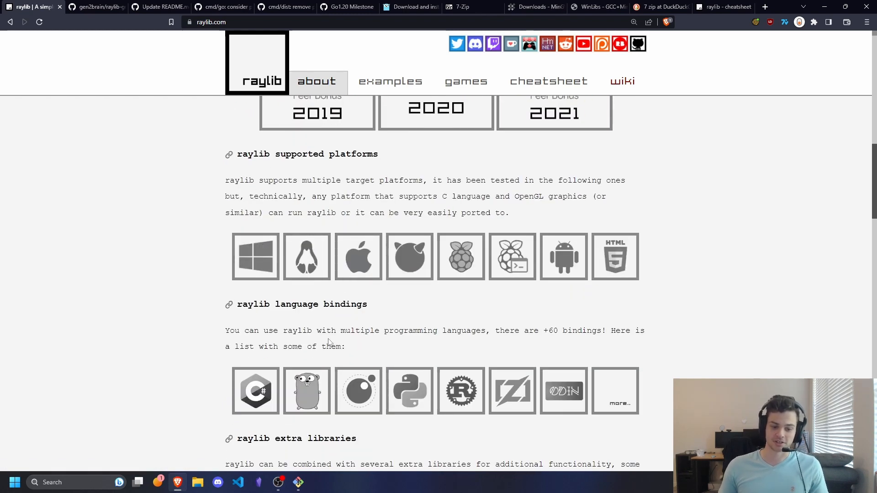
{"action": "left_click", "coordinate": [306, 390]}
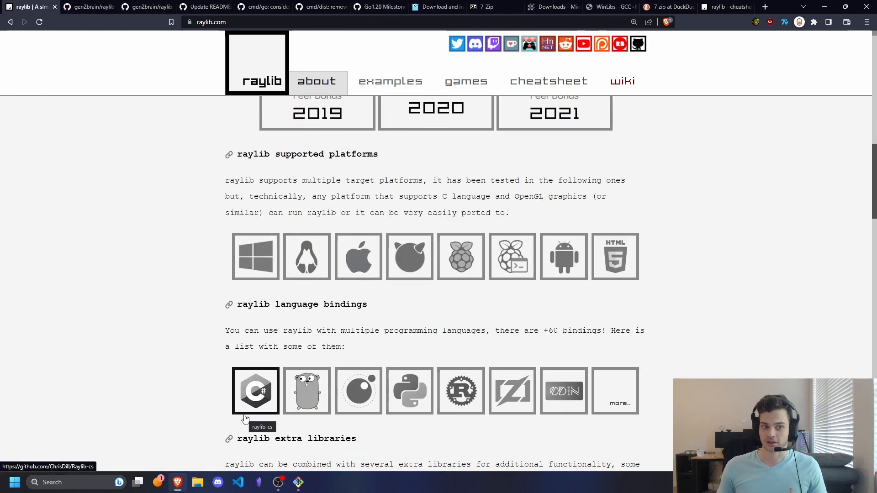
{"action": "mouse_move", "coordinate": [174, 393]}
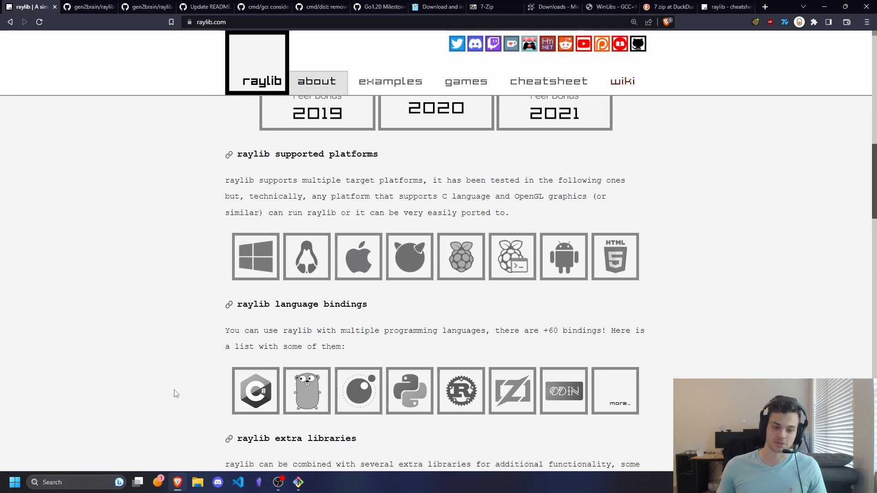
{"action": "left_click", "coordinate": [87, 6]}
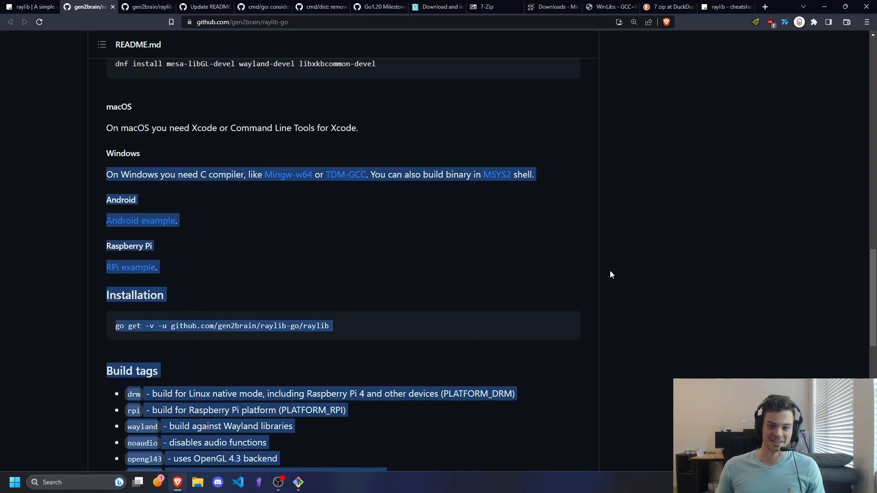
Review the raylib-go Windows C compiler note and open the Go precompiled .a files issue #47257.
{"action": "left_click", "coordinate": [708, 225]}
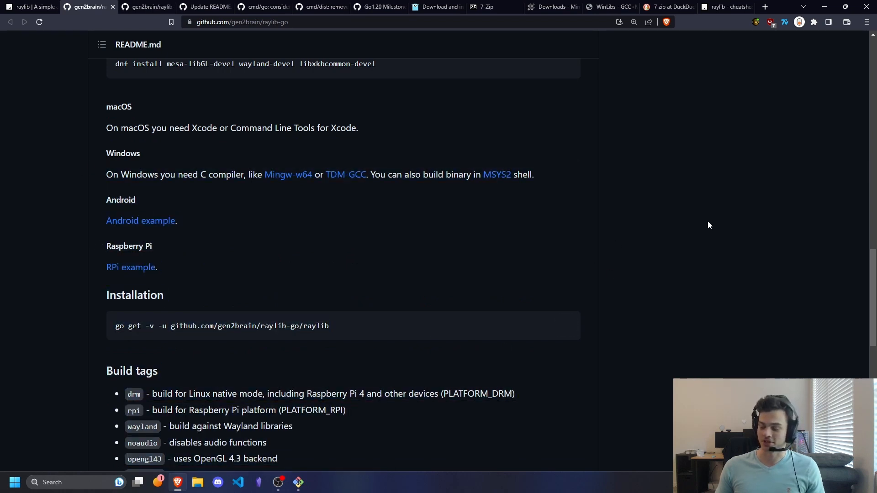
{"action": "left_click_drag", "start_coordinate": [106, 174], "coordinate": [533, 174]}
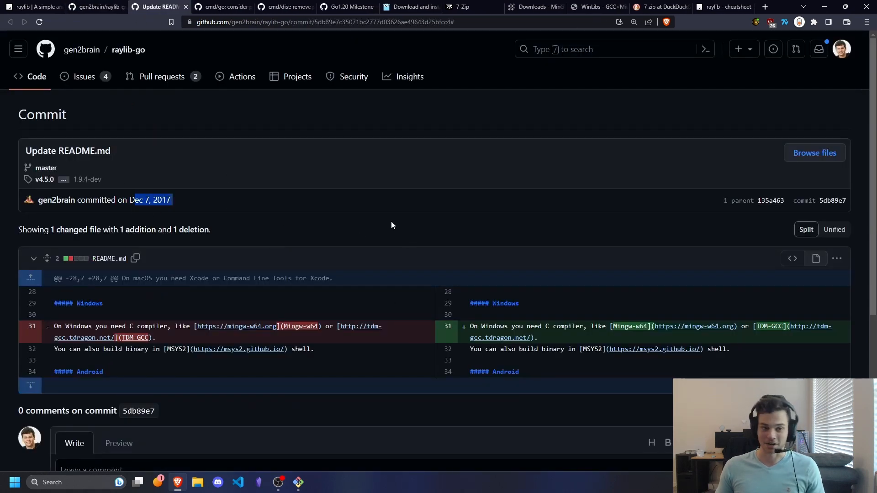
{"action": "left_click", "coordinate": [222, 7]}
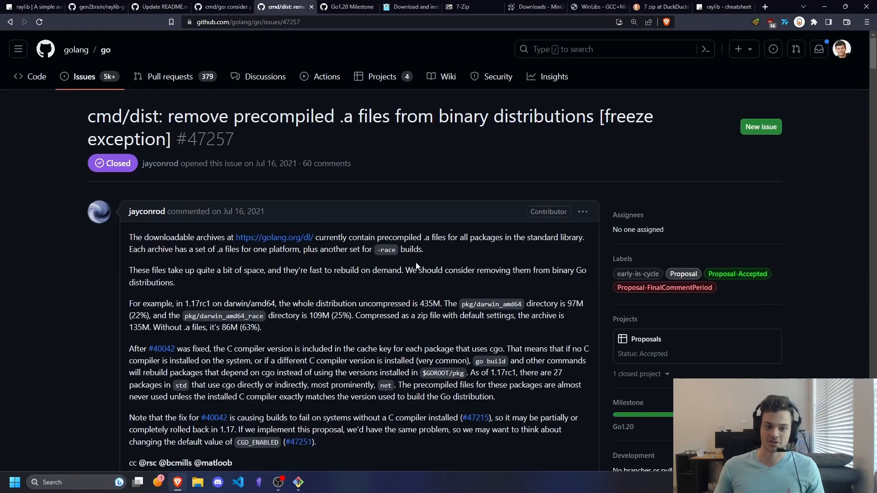
Read through the issue and reach the closed Go1.20 milestone page.
{"action": "scroll", "scroll_direction": "down", "scroll_amount": 3}
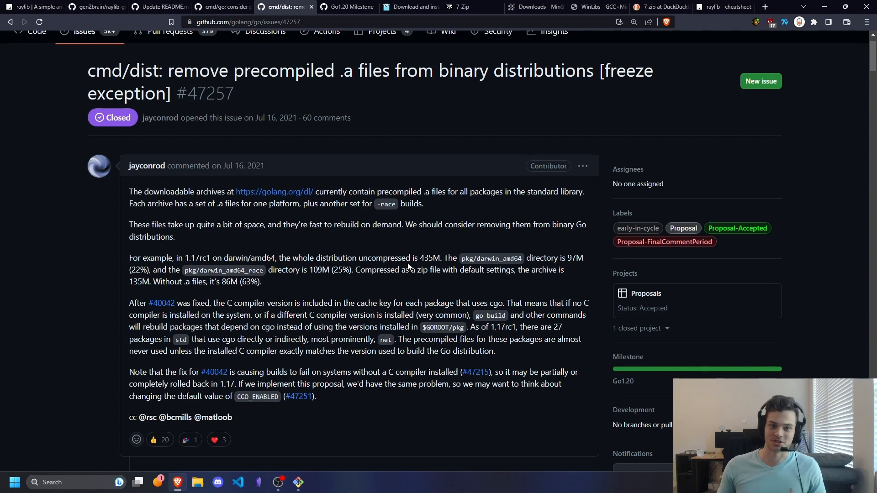
{"action": "left_click", "coordinate": [410, 6]}
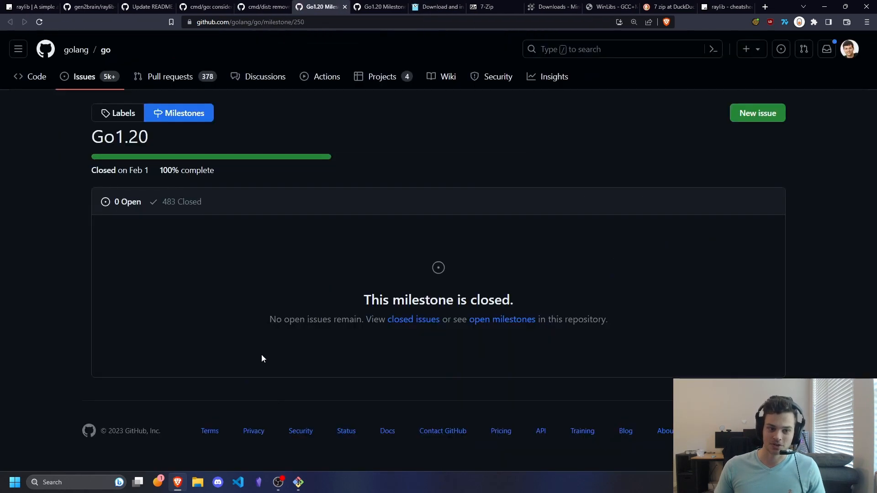
{"action": "double_click", "coordinate": [119, 137]}
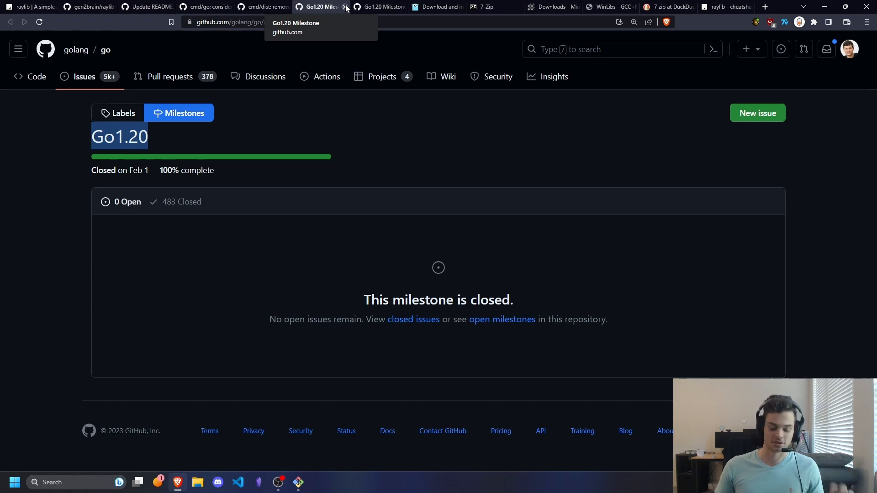
Search 'go download' and reach go.dev All releases at the go1.20.6 Windows x86-64 installer.
{"action": "left_click", "coordinate": [763, 7]}
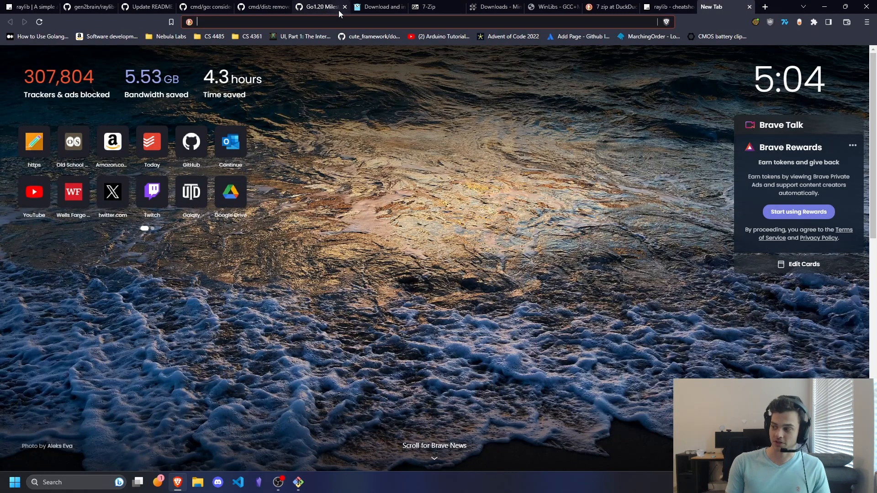
{"action": "type", "text": "GO DOWNload"}
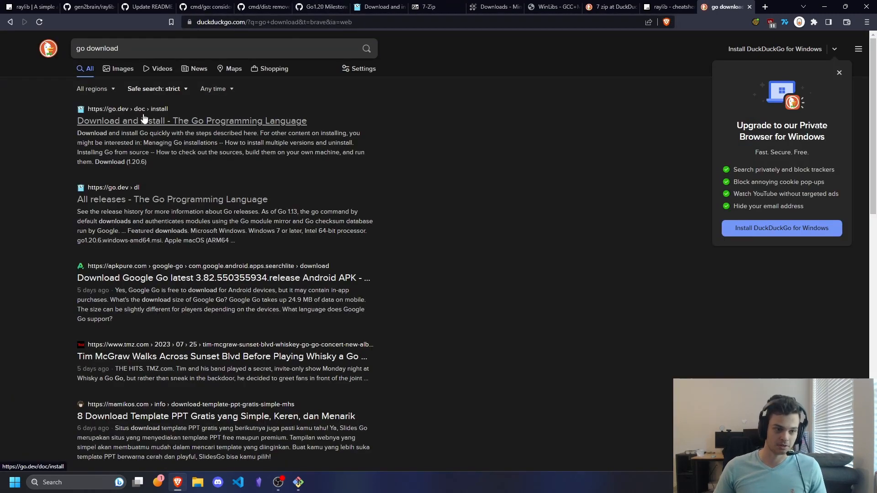
{"action": "left_click", "coordinate": [191, 120]}
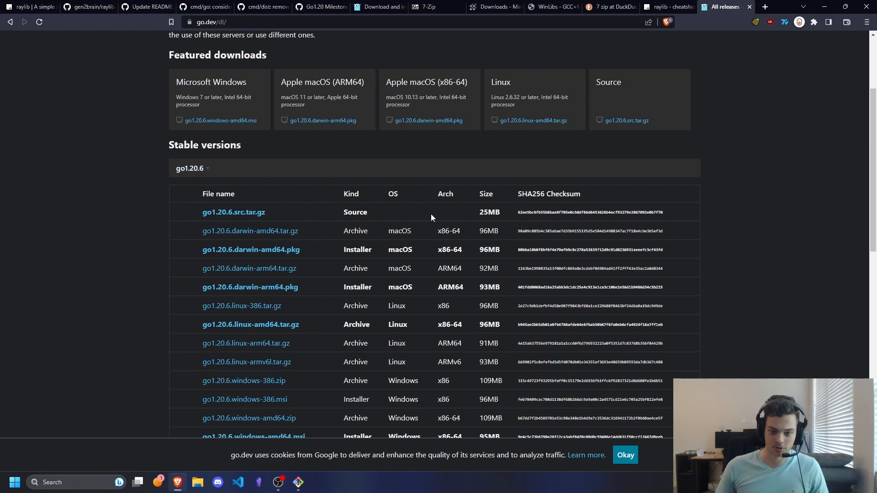
{"action": "scroll", "scroll_direction": "down", "scroll_amount": 3}
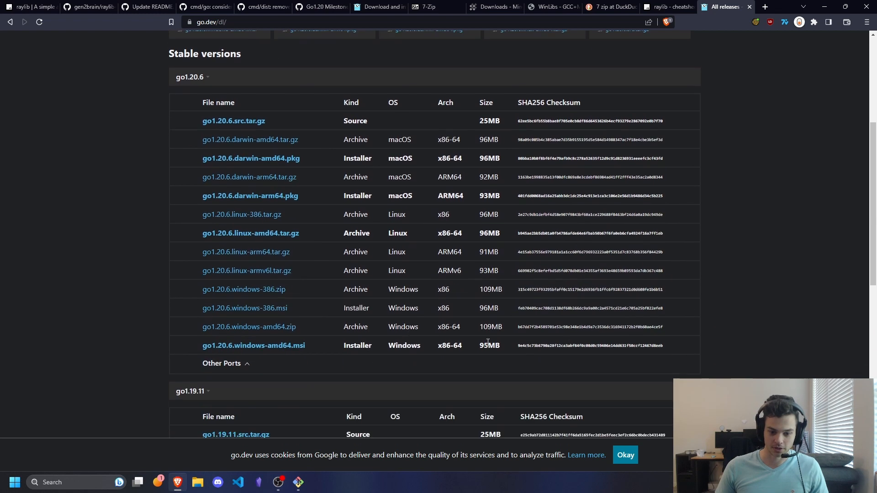
{"action": "double_click", "coordinate": [449, 346]}
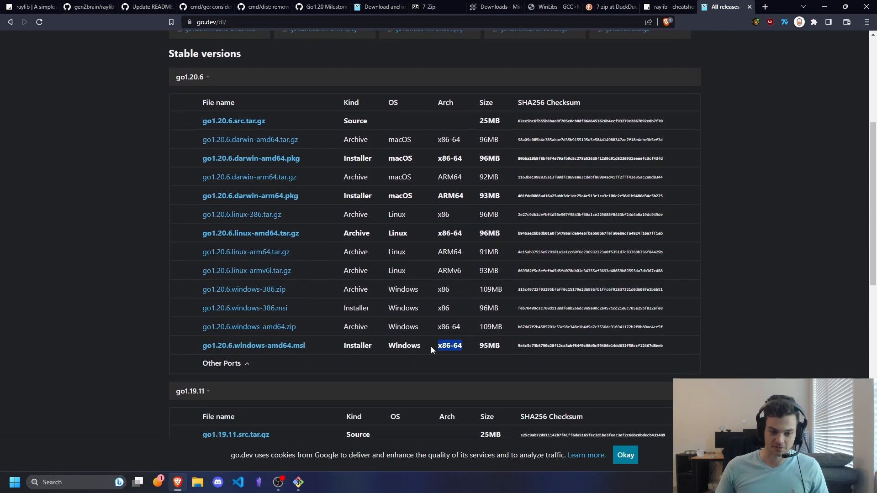
{"action": "mouse_move", "coordinate": [254, 345]}
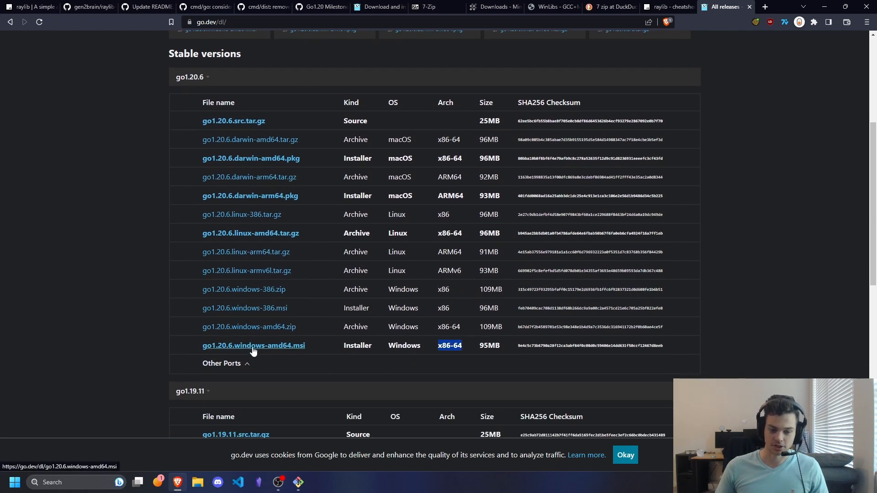
Download go1.20.6.windows-amd64.msi and run its setup keeping C:\Program Files\Go\.
{"action": "left_click", "coordinate": [253, 345]}
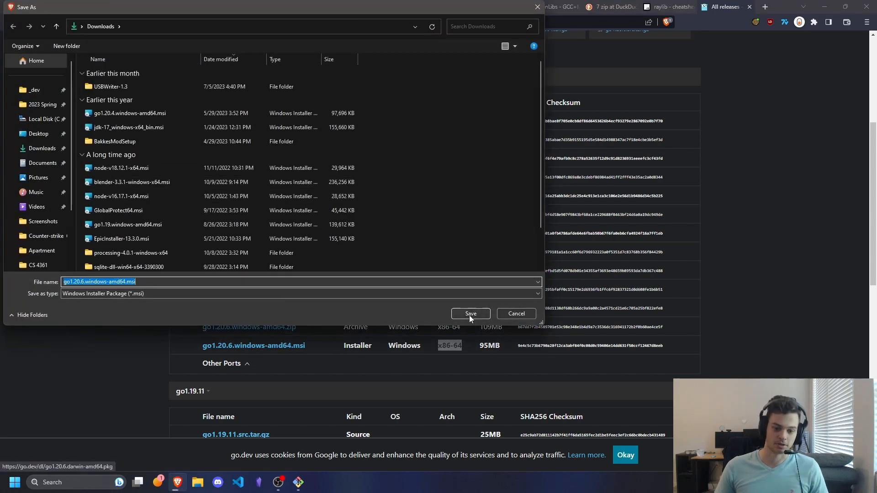
{"action": "left_click", "coordinate": [470, 313]}
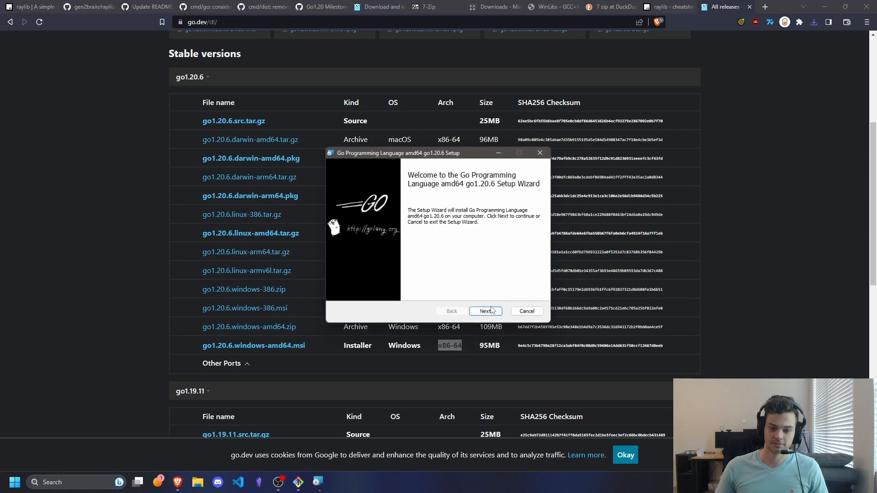
{"action": "left_click", "coordinate": [484, 312]}
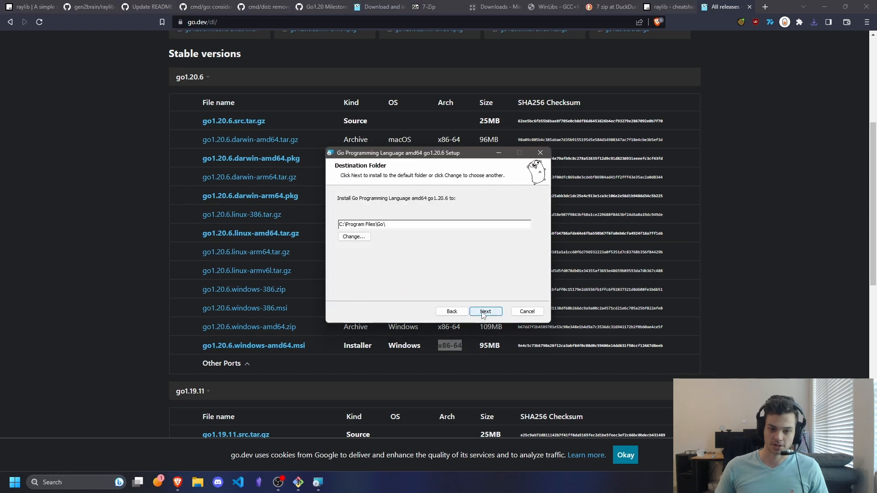
{"action": "left_click", "coordinate": [485, 312]}
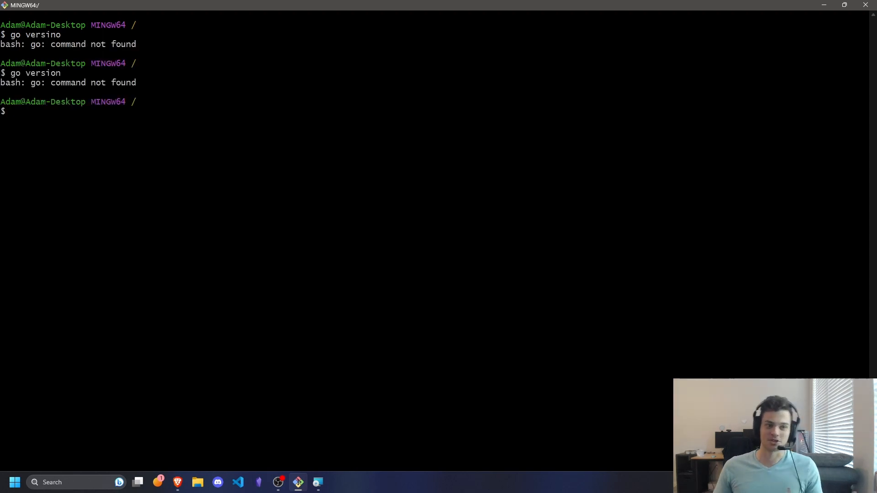
Finish the completed Go setup wizard and start a fresh MINGW64 terminal.
{"action": "type", "text": "clear"}
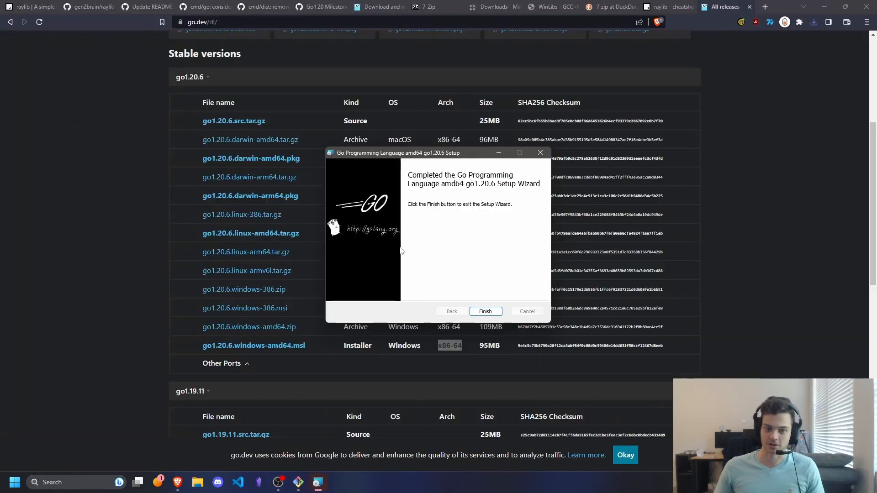
{"action": "left_click", "coordinate": [484, 311]}
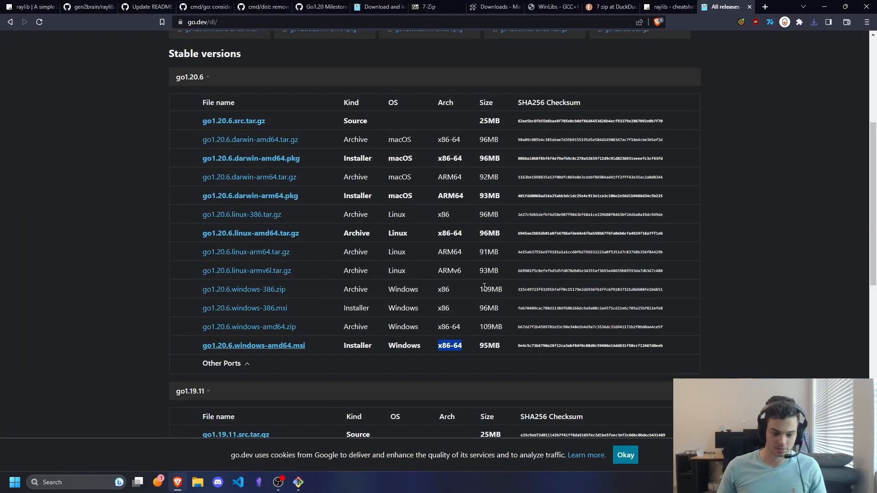
{"action": "left_click", "coordinate": [14, 482]}
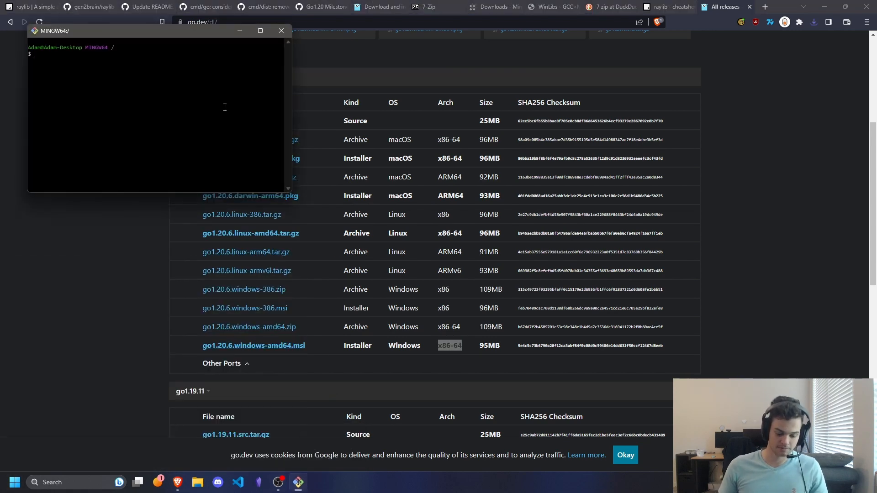
{"action": "left_click", "coordinate": [260, 30]}
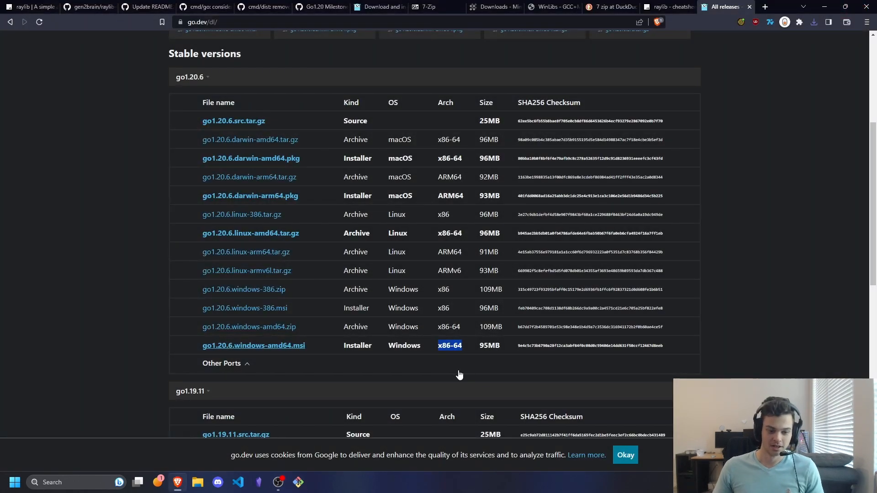
{"action": "mouse_move", "coordinate": [663, 155]}
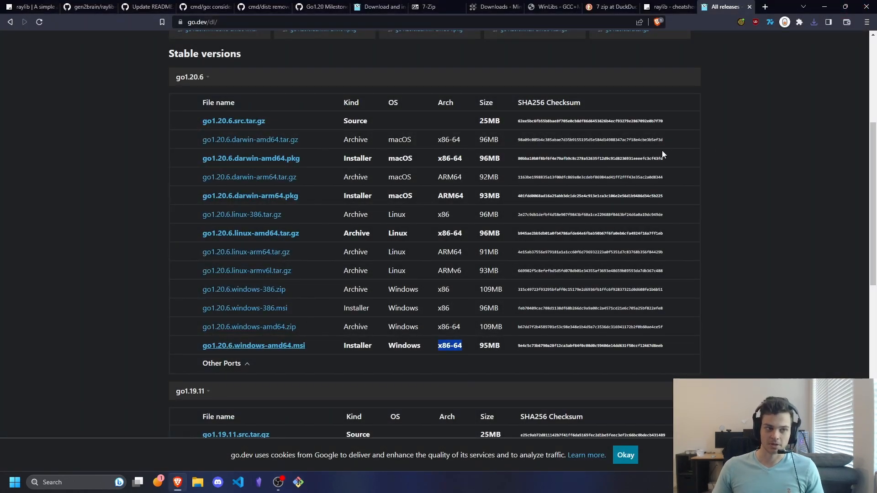
From raylib-go's C compiler note, reach mingw-w64.org Downloads and the WinLibs.com site.
{"action": "left_click", "coordinate": [87, 7]}
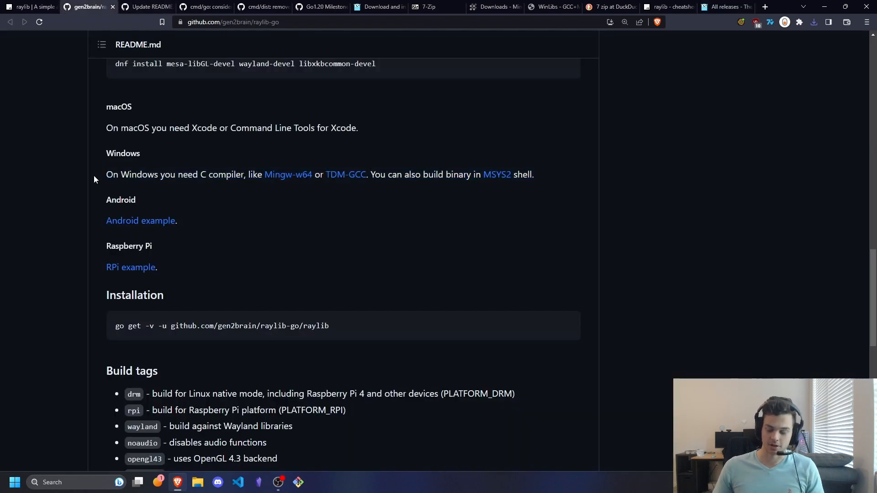
{"action": "mouse_move", "coordinate": [103, 170]}
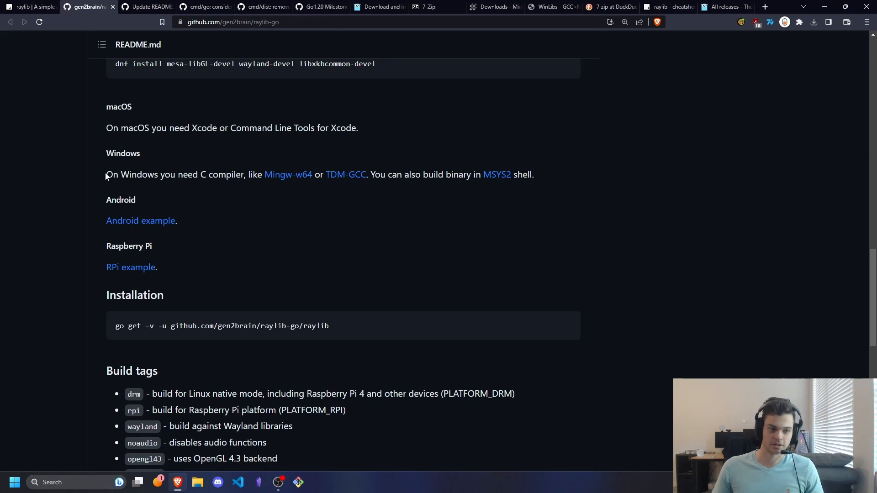
{"action": "left_click_drag", "start_coordinate": [106, 174], "coordinate": [242, 175]}
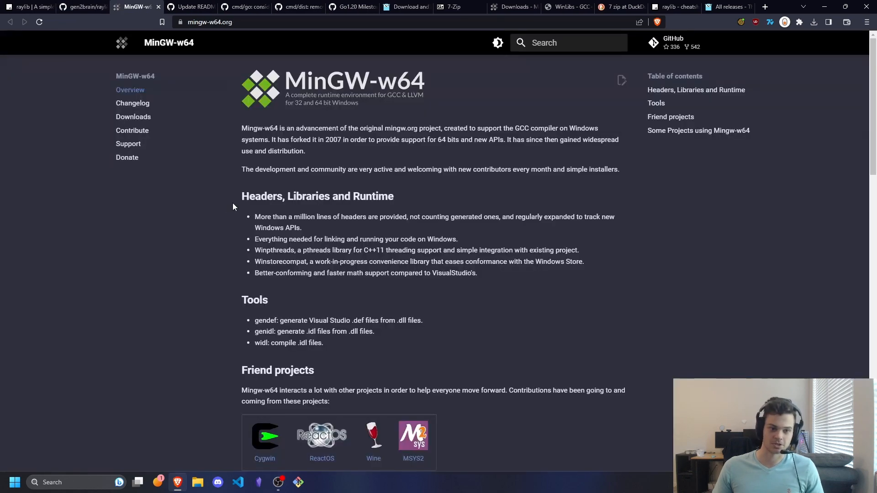
{"action": "left_click_drag", "start_coordinate": [241, 128], "coordinate": [383, 139]}
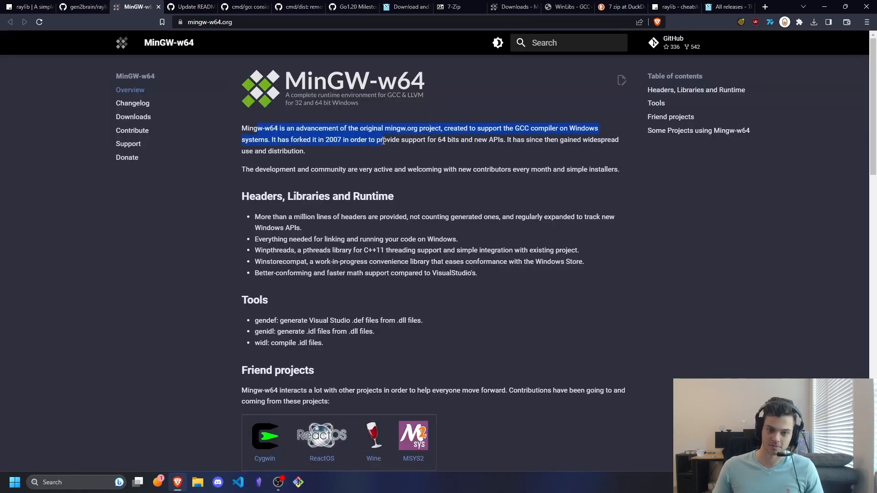
{"action": "left_click", "coordinate": [327, 186]}
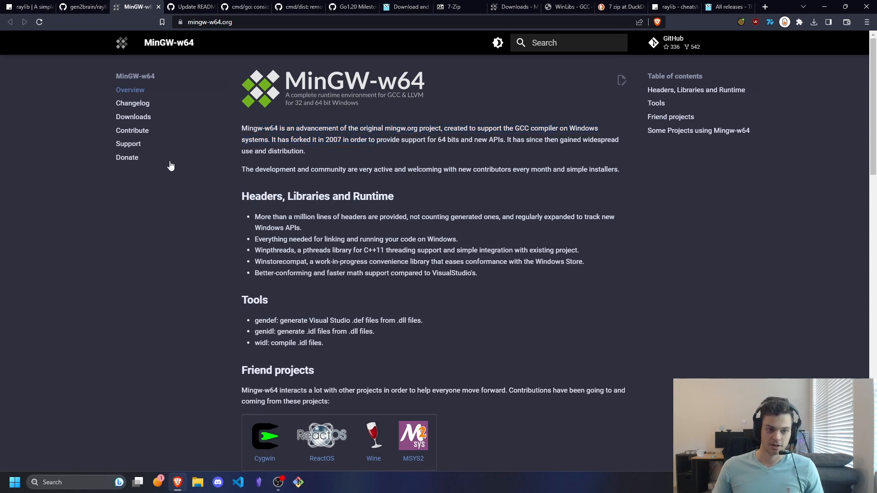
{"action": "left_click", "coordinate": [133, 116]}
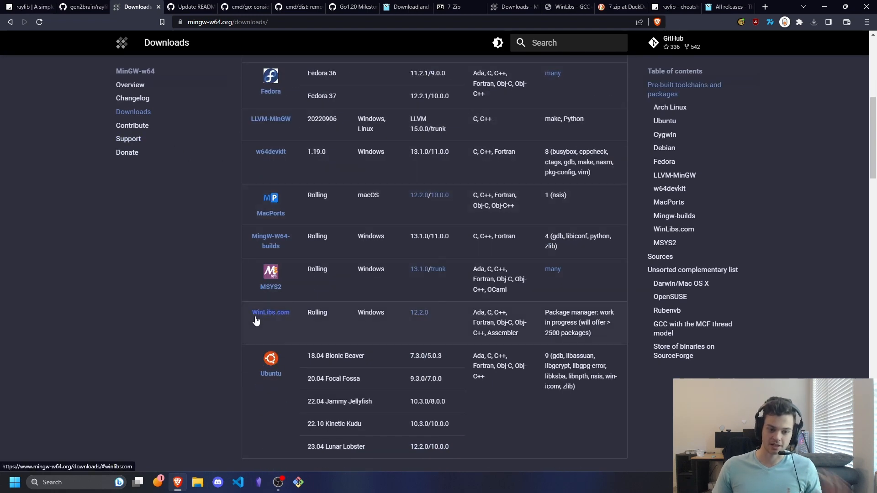
{"action": "left_click", "coordinate": [269, 312]}
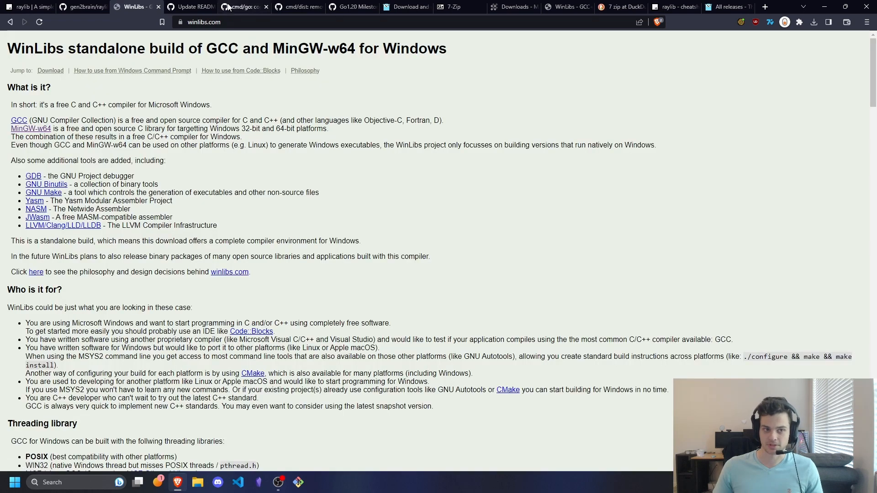
{"action": "mouse_move", "coordinate": [548, 144]}
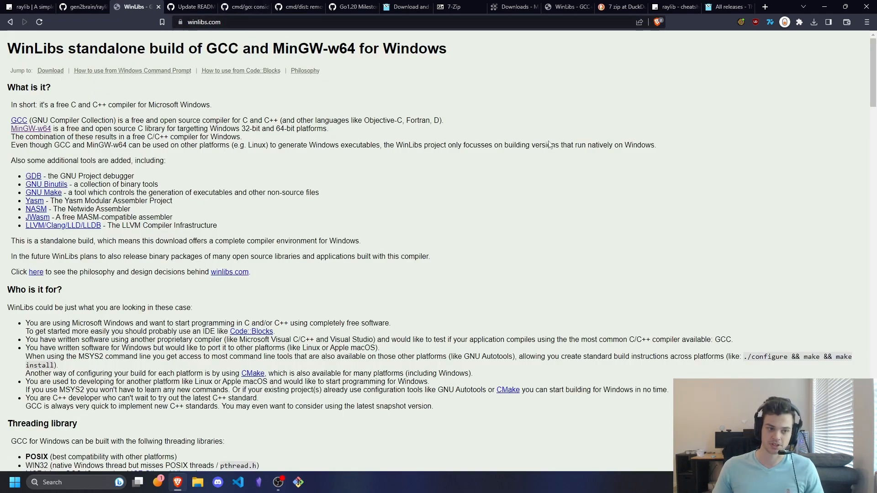
Browse WinLibs to the UCRT runtime releases listing GCC 13.2.0 POSIX Win64 builds.
{"action": "left_click_drag", "start_coordinate": [11, 120], "coordinate": [654, 145]}
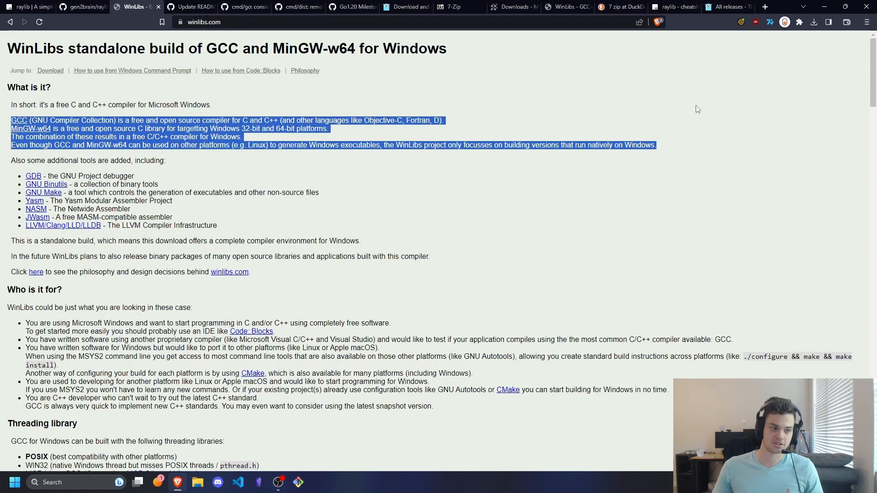
{"action": "left_click", "coordinate": [331, 105]}
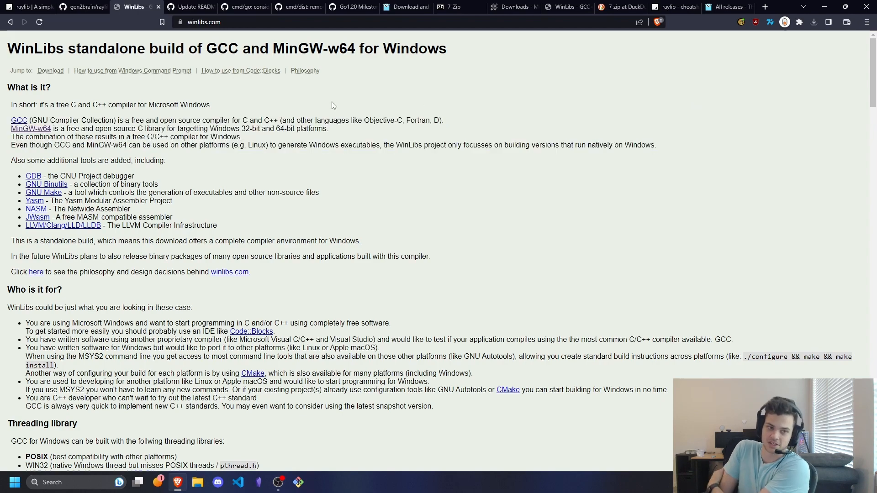
{"action": "mouse_move", "coordinate": [311, 110]}
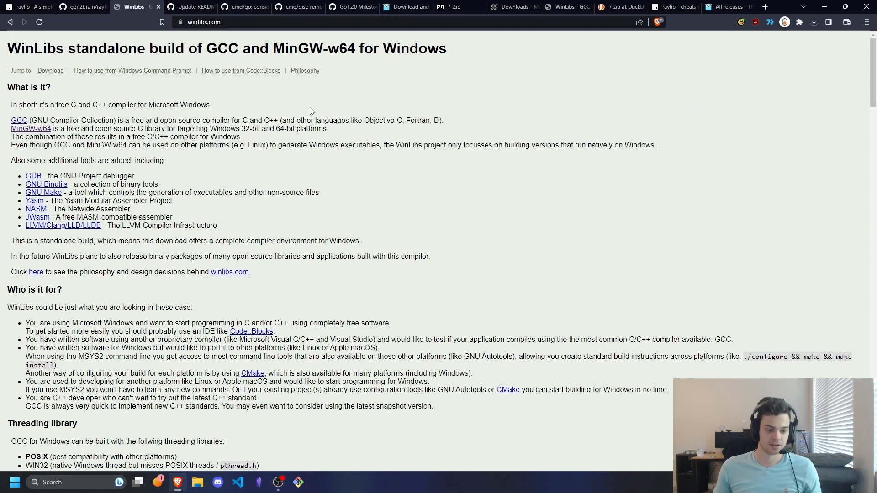
{"action": "scroll", "scroll_direction": "down", "scroll_amount": 3}
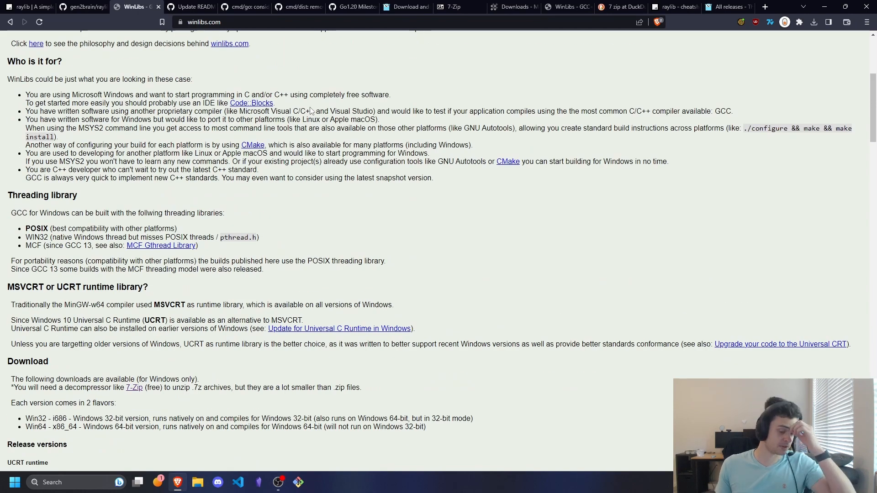
{"action": "scroll", "scroll_direction": "up", "scroll_amount": 3}
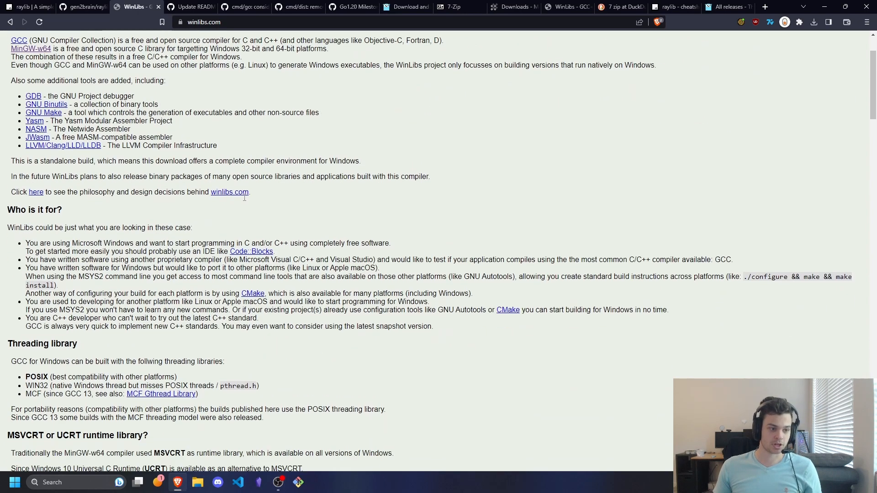
{"action": "scroll", "scroll_direction": "down", "scroll_amount": 3}
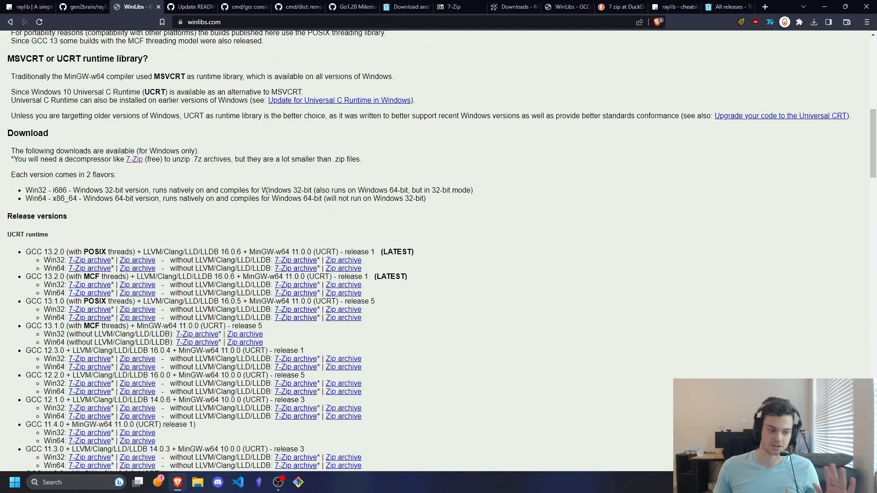
{"action": "scroll", "scroll_direction": "down", "scroll_amount": 3}
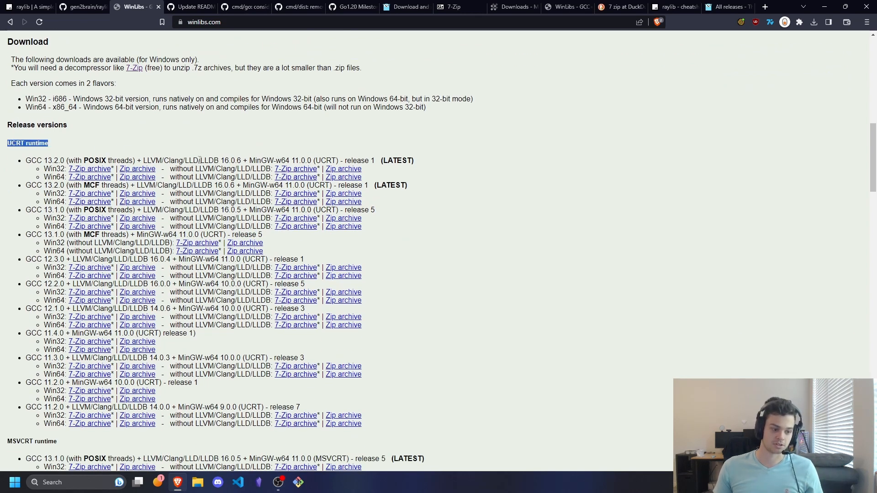
{"action": "scroll", "scroll_direction": "down", "scroll_amount": 3}
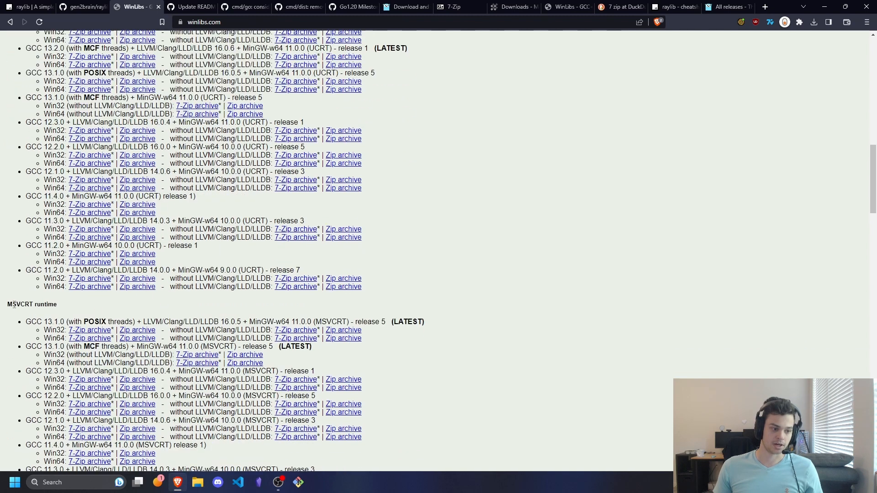
{"action": "double_click", "coordinate": [20, 305]}
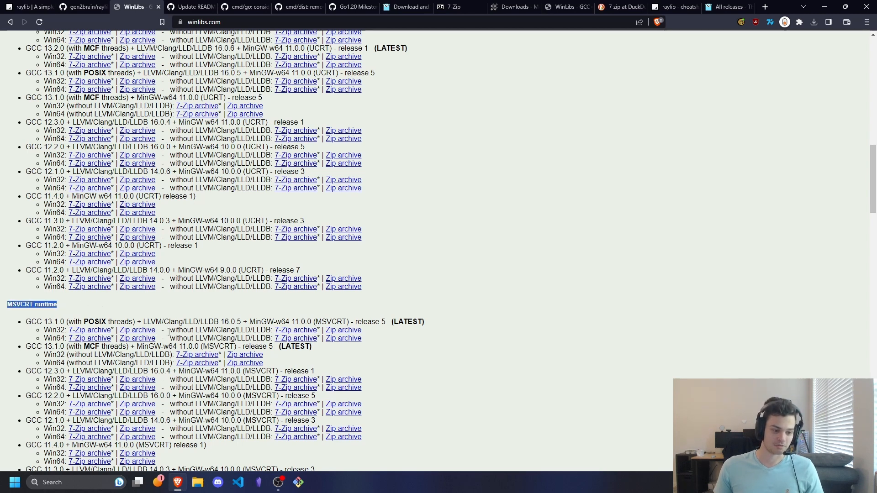
{"action": "scroll", "scroll_direction": "up", "scroll_amount": 3}
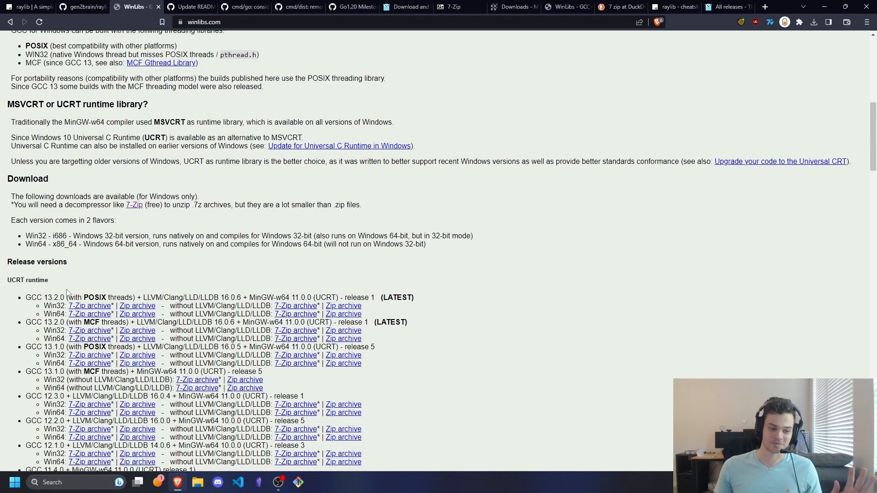
{"action": "mouse_move", "coordinate": [83, 289]}
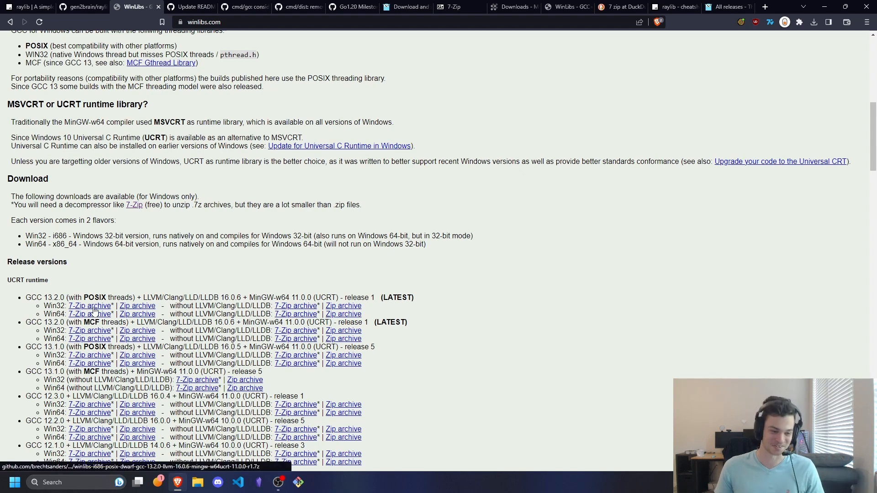
{"action": "double_click", "coordinate": [55, 313]}
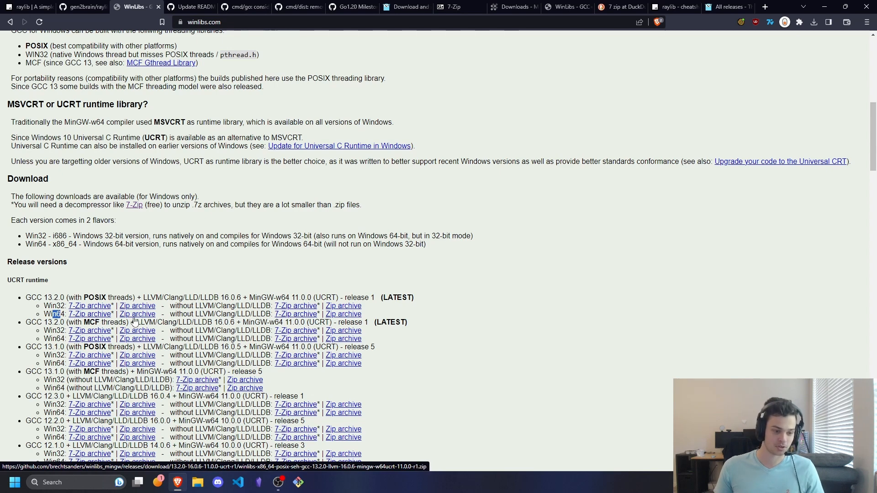
{"action": "mouse_move", "coordinate": [135, 319]}
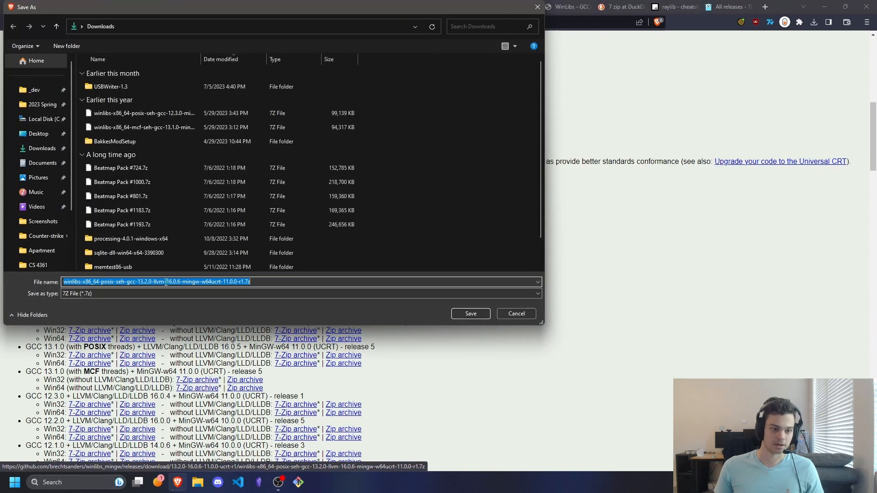
Save the GCC 13.2.0 POSIX Win64 7-Zip archive to Downloads and check the finished download.
{"action": "left_click", "coordinate": [515, 314]}
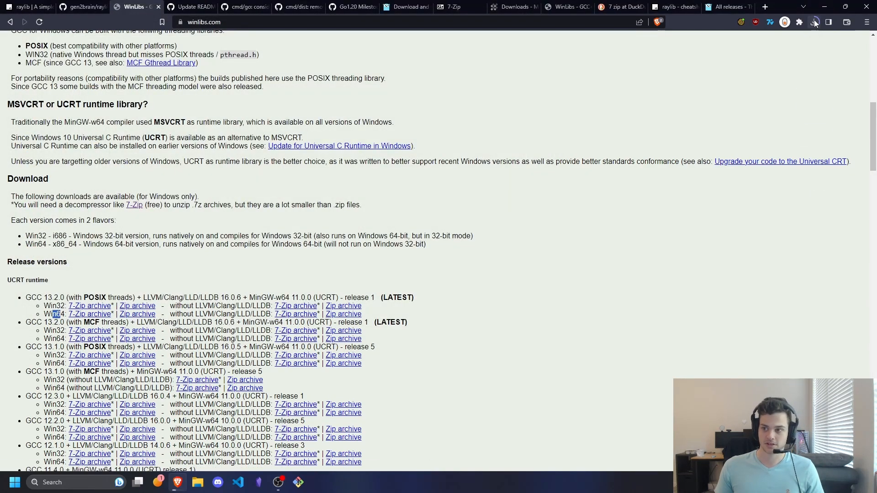
{"action": "left_click", "coordinate": [814, 22]}
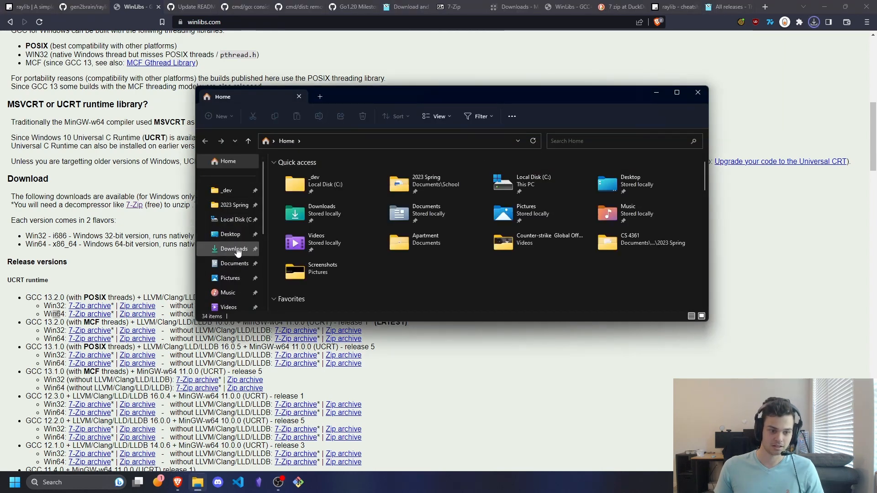
Extract the WinLibs .7z archive with 7-Zip so a mingw64 folder appears in Downloads.
{"action": "left_click", "coordinate": [234, 249]}
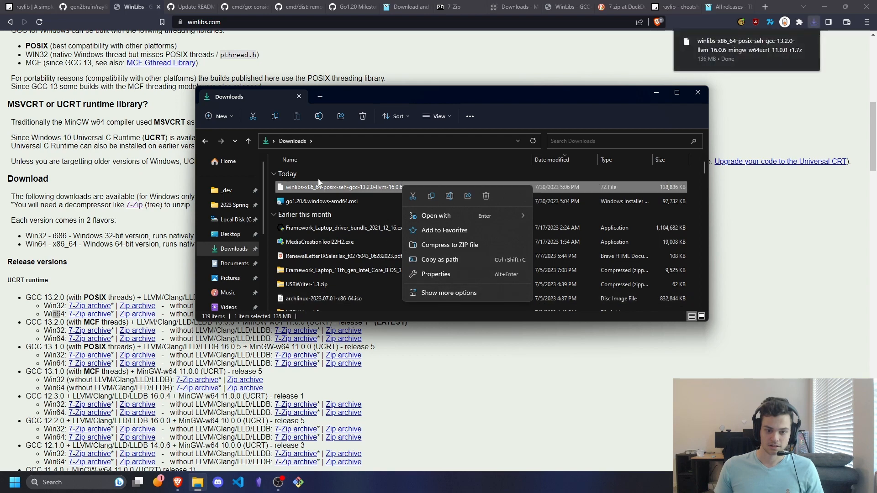
{"action": "left_click", "coordinate": [448, 292]}
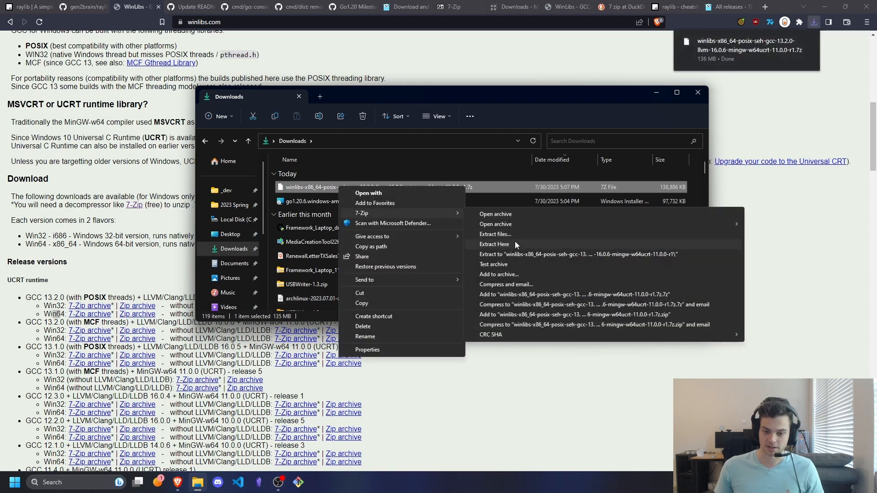
{"action": "left_click", "coordinate": [493, 244]}
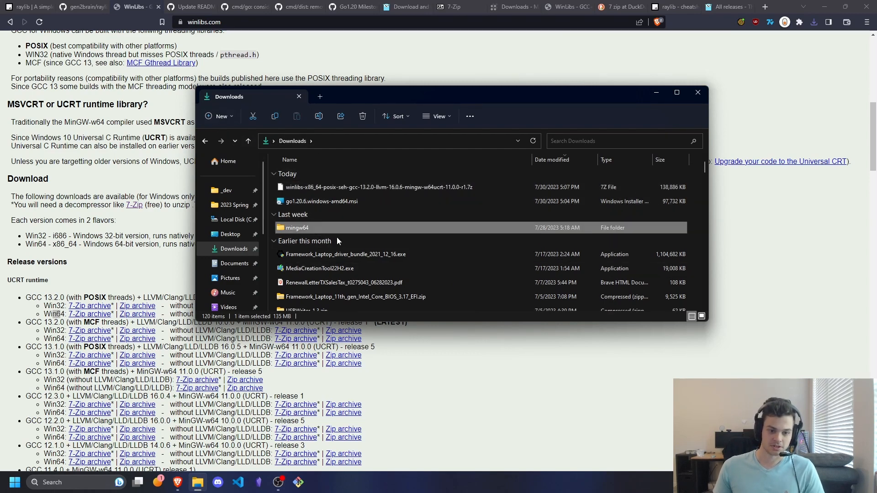
{"action": "mouse_move", "coordinate": [339, 231]}
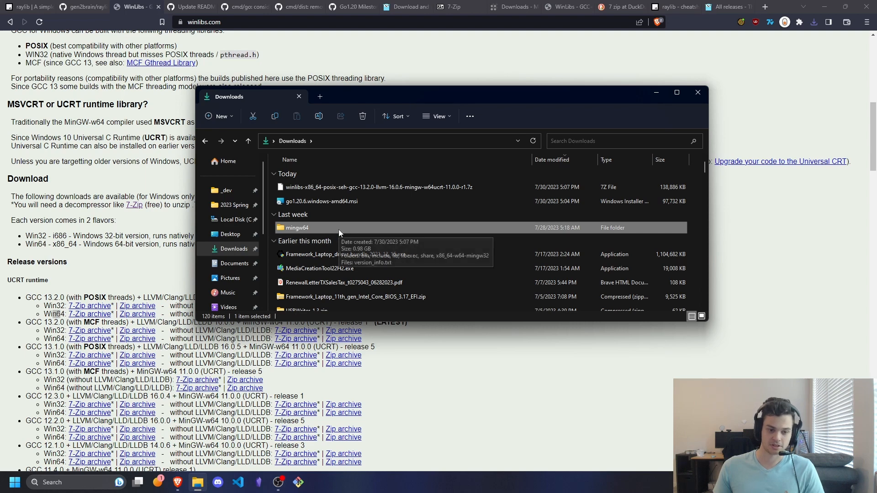
Check mingw64/bin for gcc, then open the mingw64 folder now placed in C:\_dev.
{"action": "double_click", "coordinate": [297, 227]}
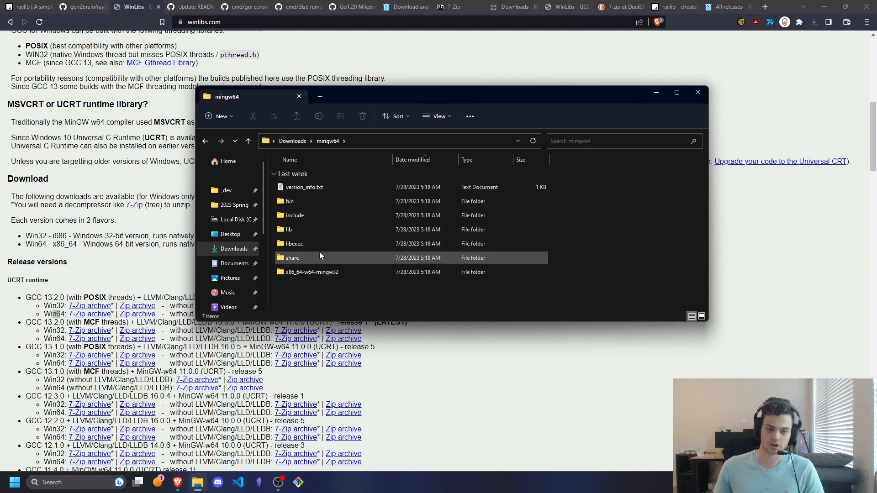
{"action": "double_click", "coordinate": [289, 201]}
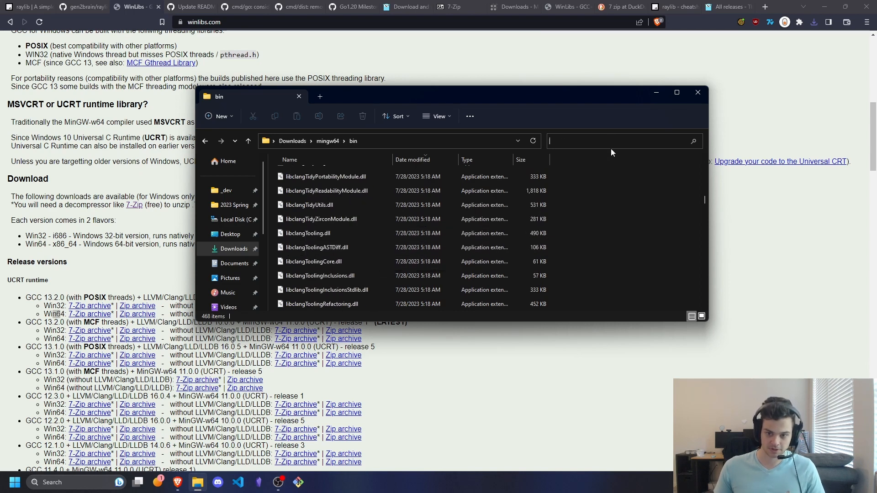
{"action": "type", "text": "gcc"}
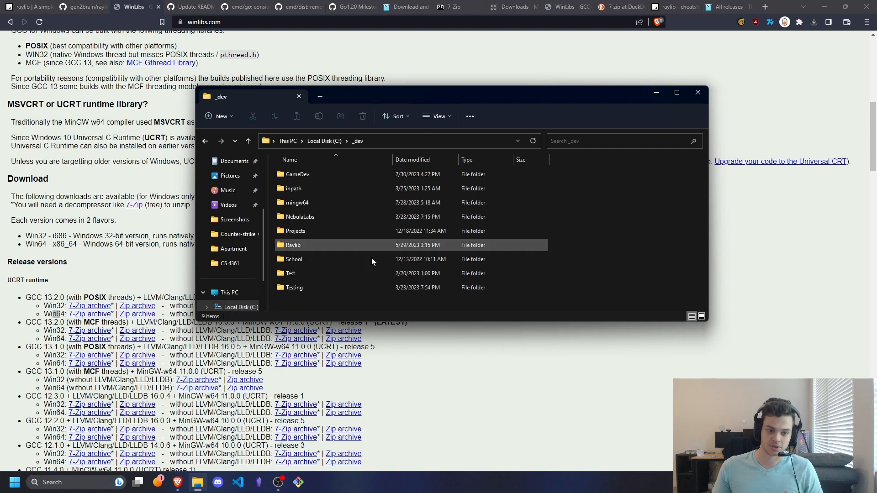
{"action": "double_click", "coordinate": [298, 202]}
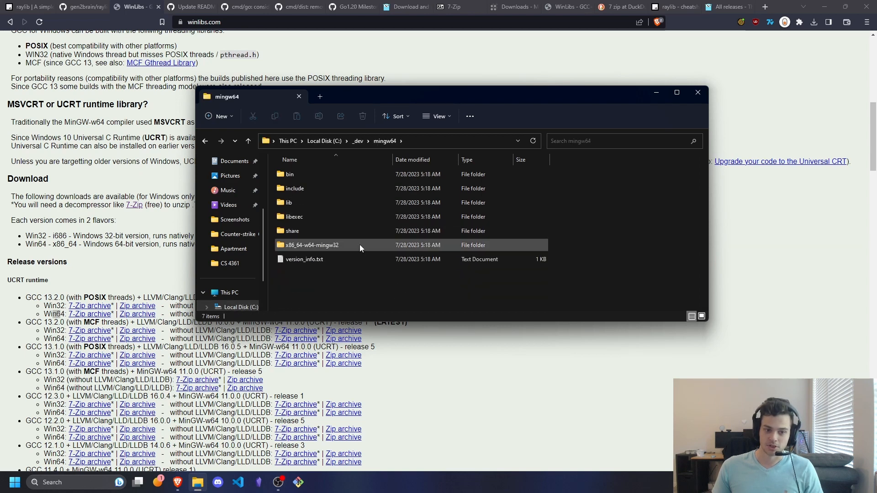
{"action": "left_click", "coordinate": [537, 368]}
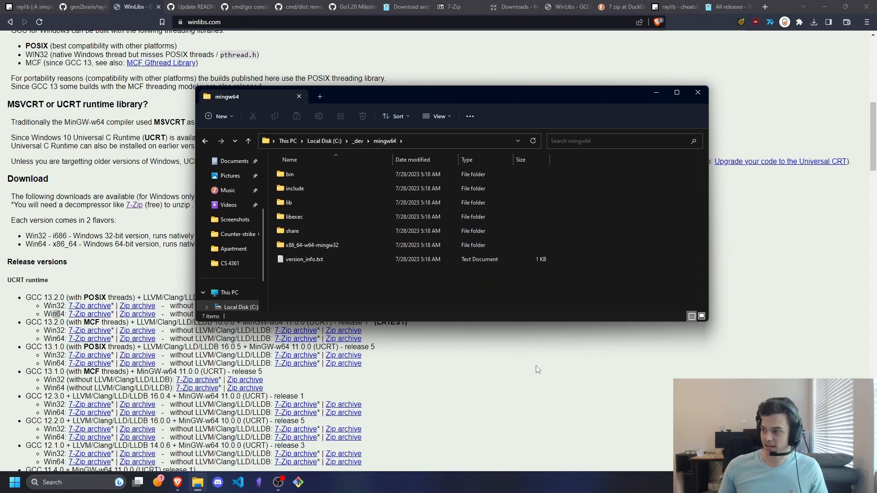
Add a new C:\_dev\mingw64 entry to the user Path environment variable.
{"action": "type", "text": "envi"}
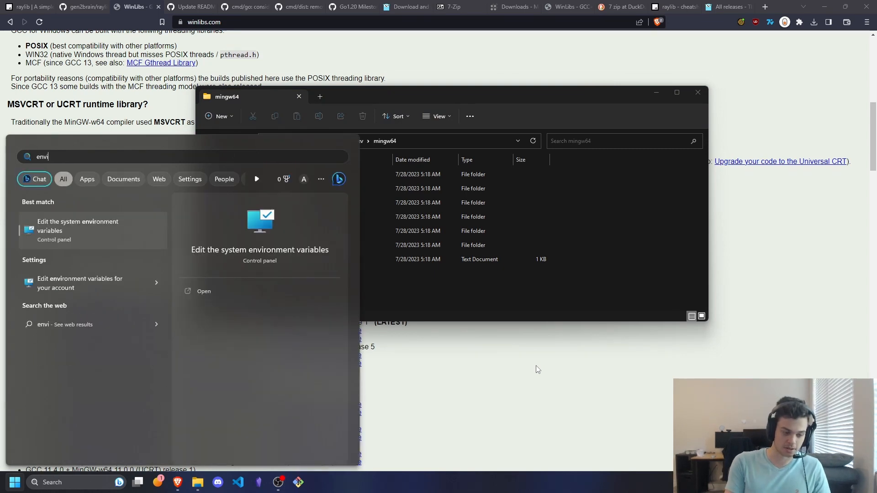
{"action": "left_click", "coordinate": [77, 230]}
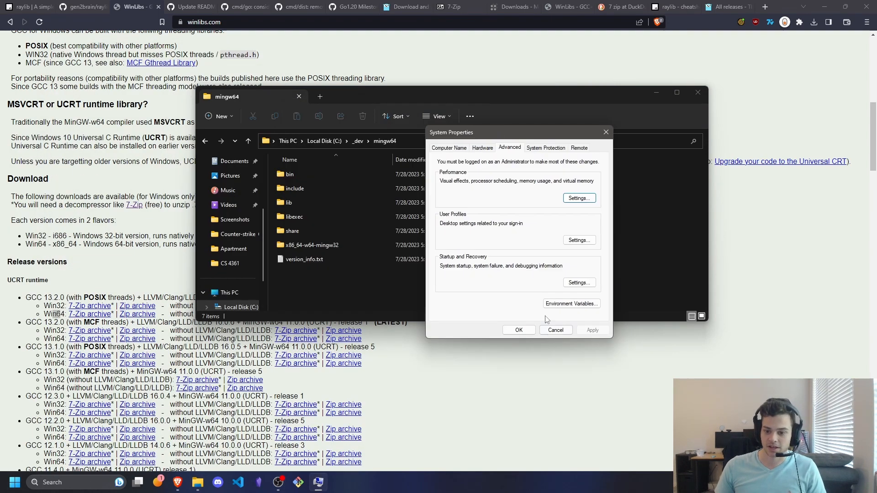
{"action": "mouse_move", "coordinate": [571, 304]}
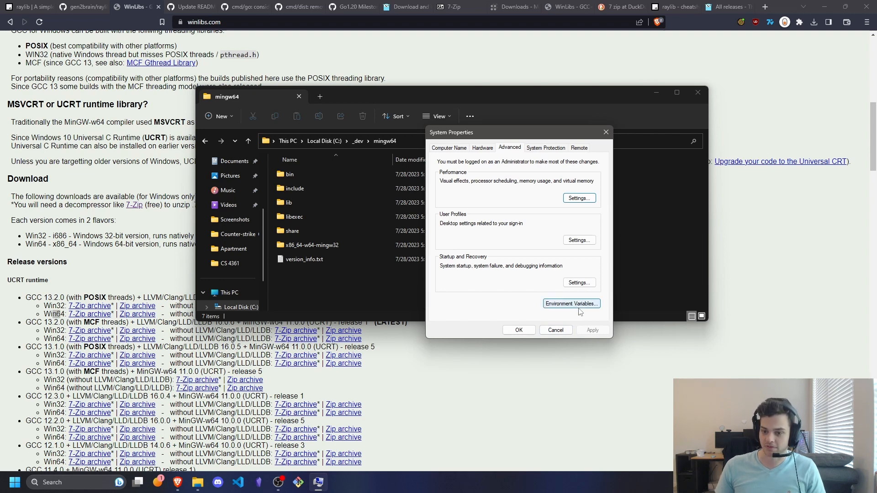
{"action": "left_click", "coordinate": [571, 303]}
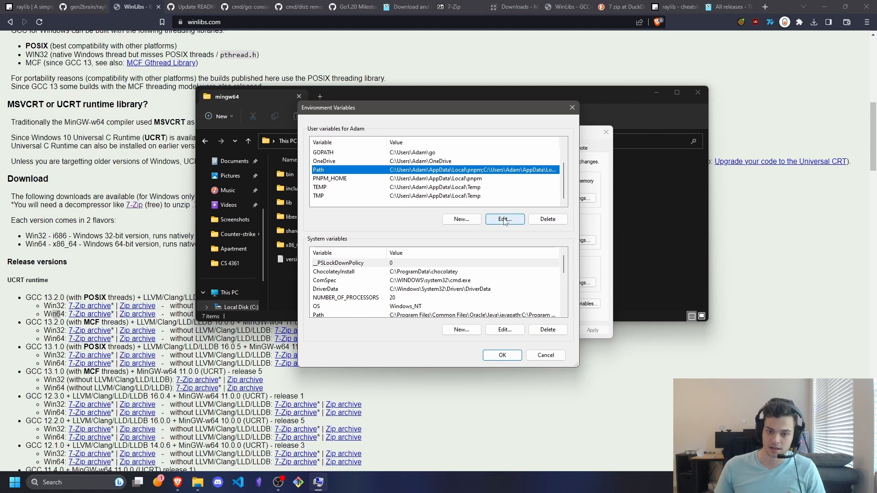
{"action": "left_click", "coordinate": [503, 218]}
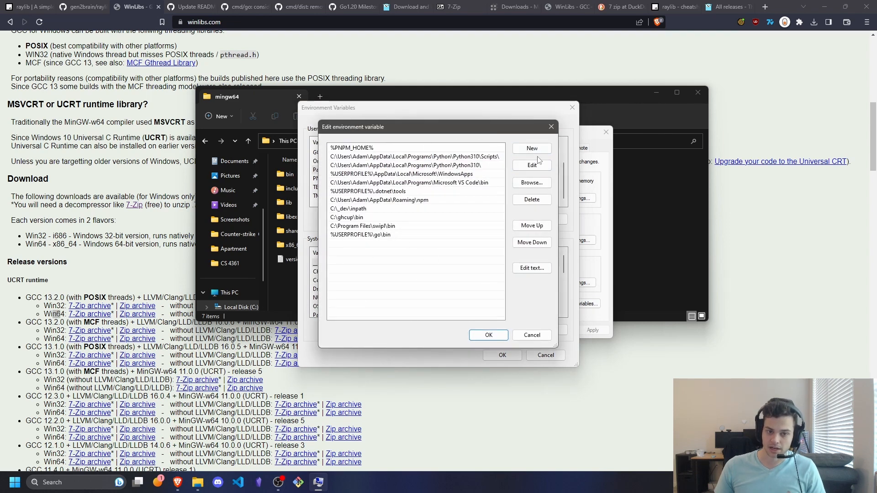
{"action": "left_click", "coordinate": [530, 147]}
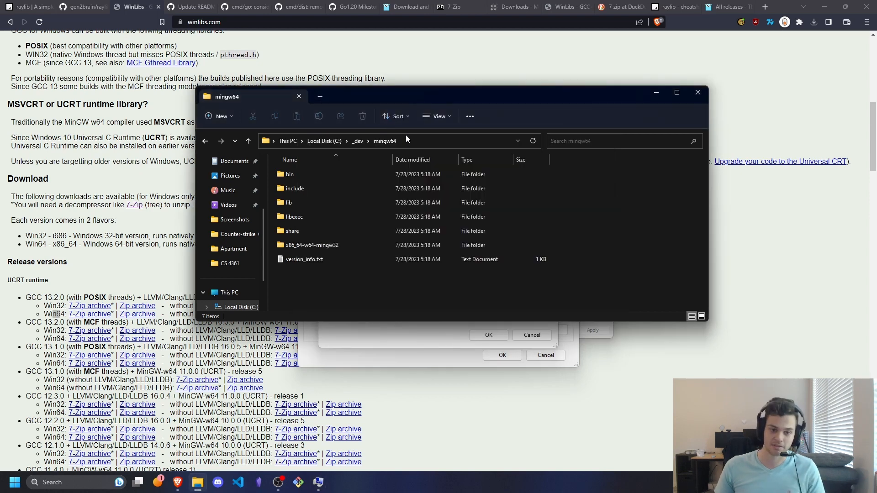
{"action": "key", "text": "alt+tab"}
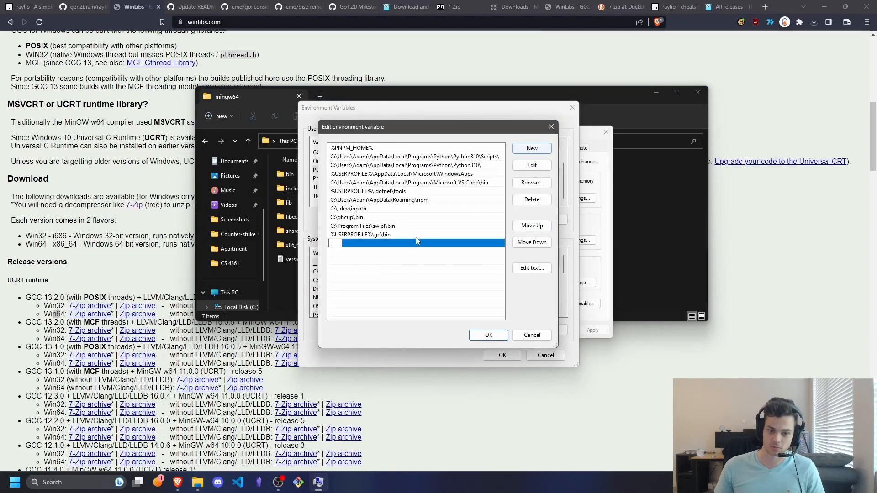
{"action": "type", "text": "C:\\_dev\\mingw64"}
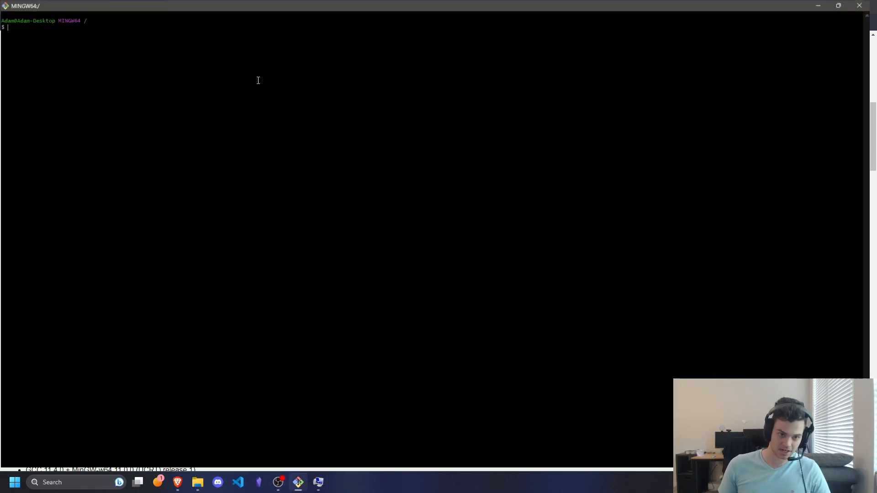
Run 'go version' in MINGW64, reporting go1.20.6 windows/amd64.
{"action": "type", "text": "go version"}
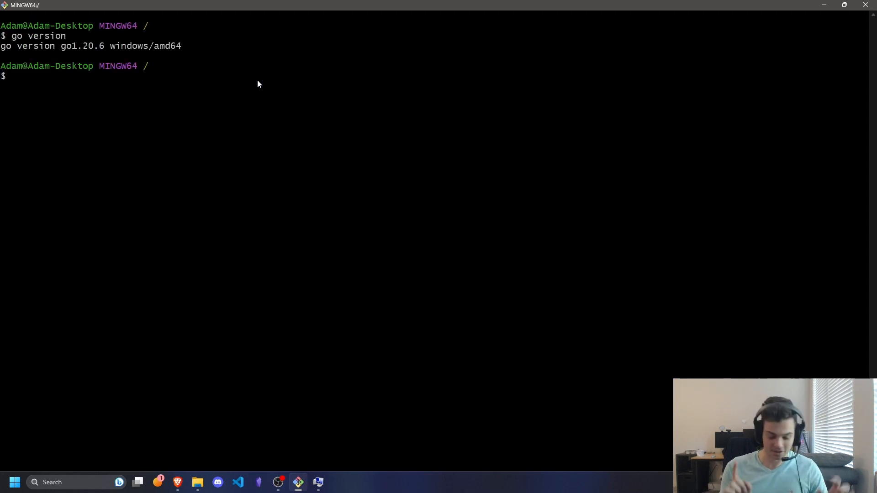
{"action": "mouse_move", "coordinate": [276, 76]}
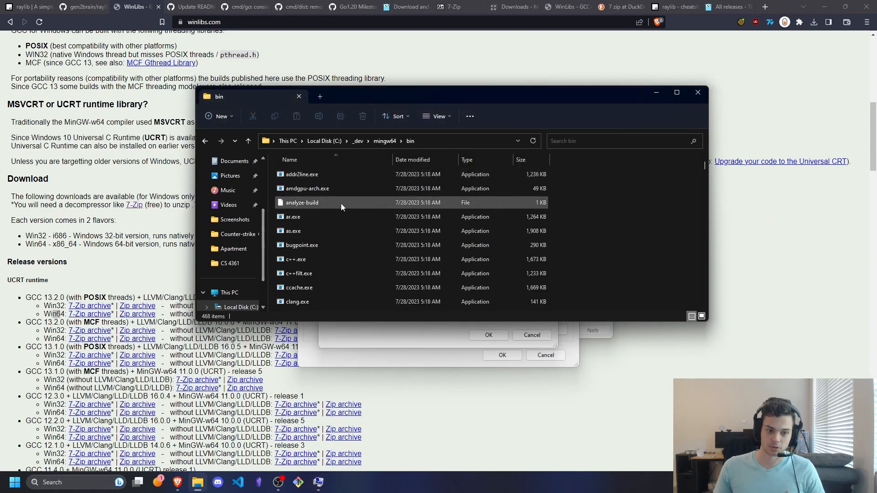
Edit the C:\_dev\mingw64 Path entry so it ends with \bin, matching Explorer's bin folder path.
{"action": "left_click", "coordinate": [386, 141]}
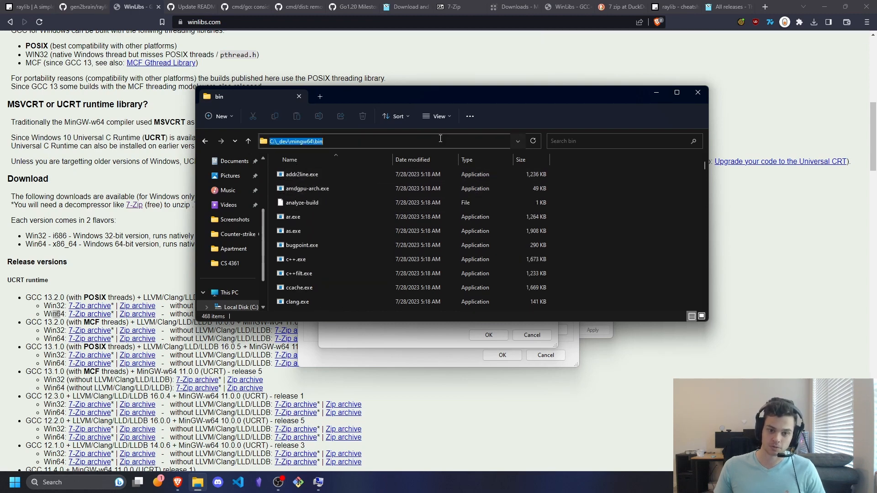
{"action": "scroll", "scroll_direction": "down", "scroll_amount": 3}
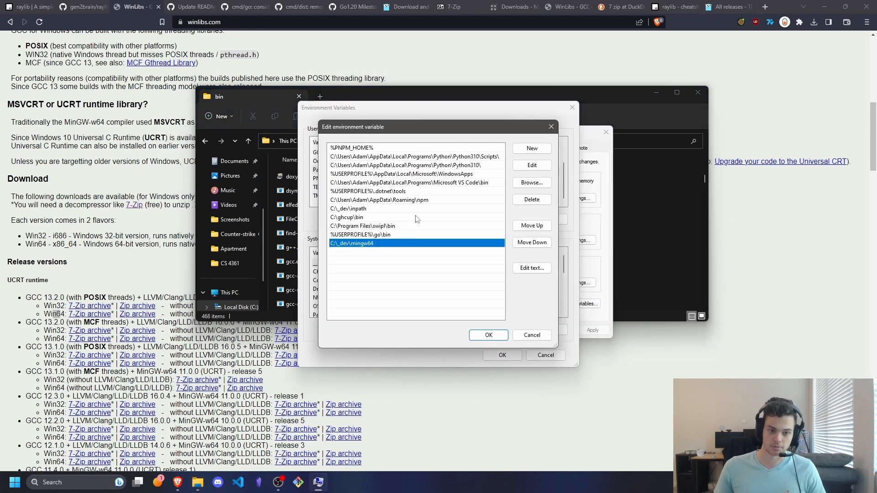
{"action": "double_click", "coordinate": [351, 242]}
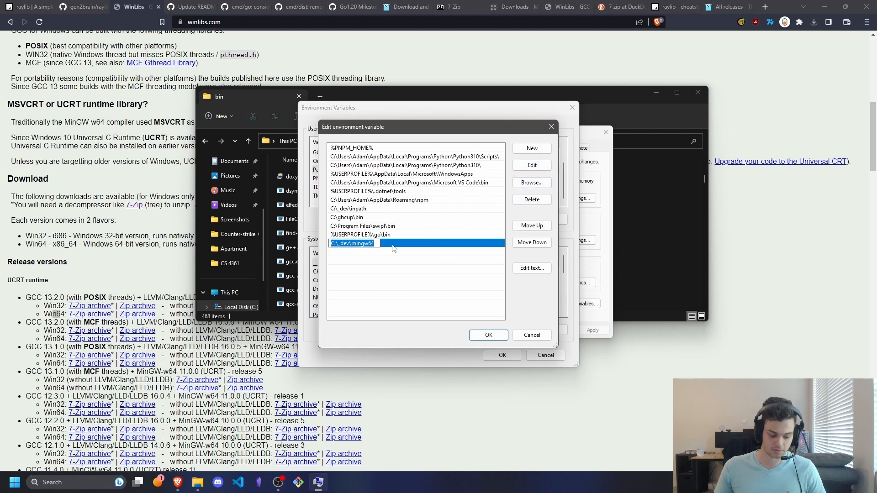
{"action": "left_click", "coordinate": [488, 334]}
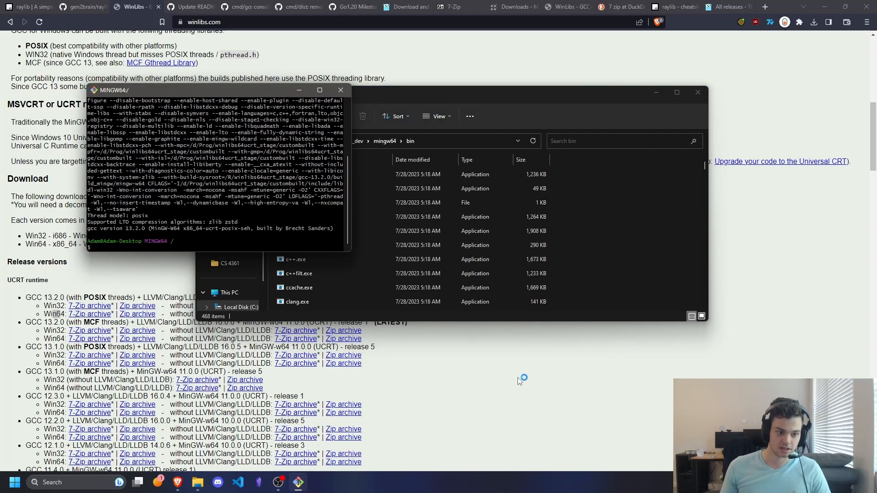
After gcc -v reports GCC 13.2.0, return via the WinLibs page to the Go project in Visual Studio Code.
{"action": "left_click", "coordinate": [319, 89]}
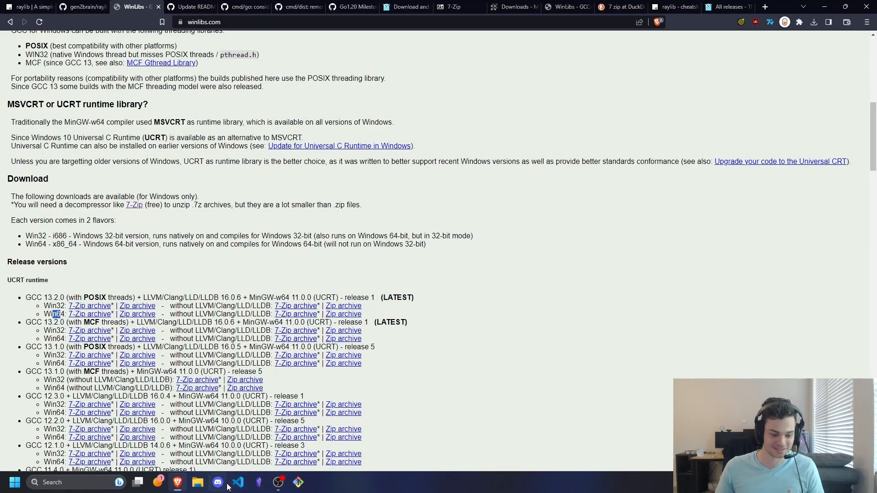
{"action": "left_click", "coordinate": [237, 483]}
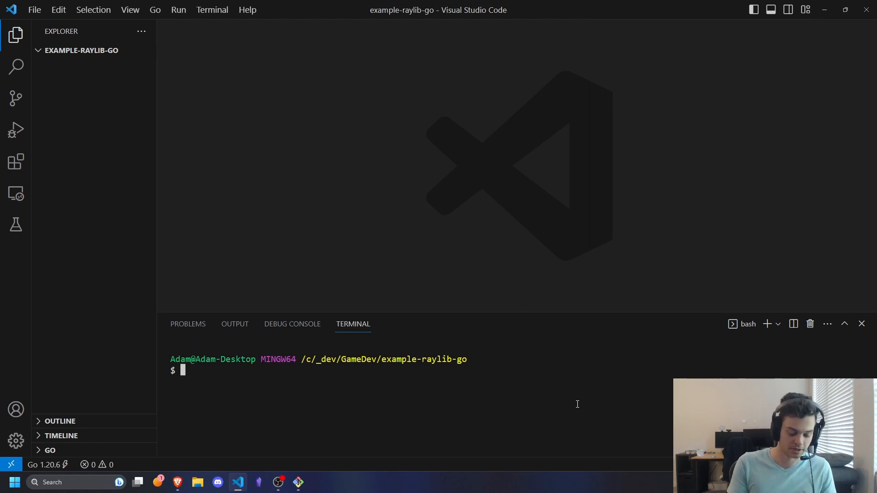
Enter the command go mod init example/raylib-go in the integrated terminal.
{"action": "type", "text": "mod init"}
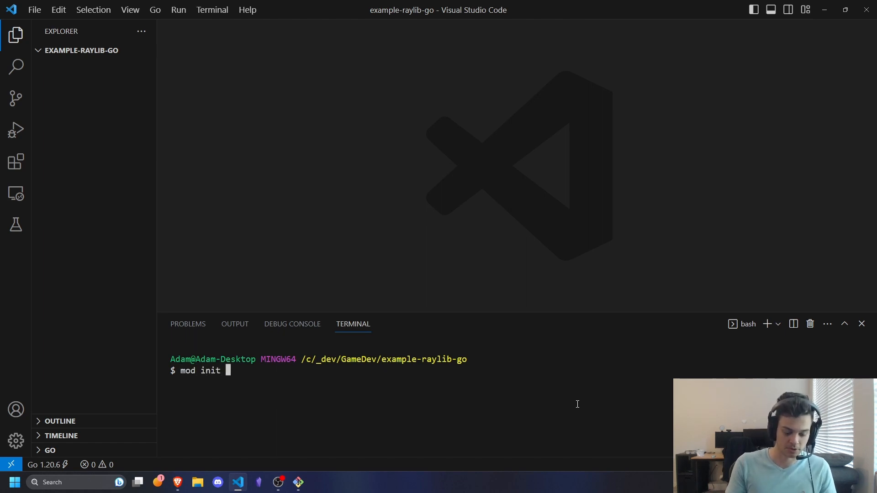
{"action": "type", "text": "go"}
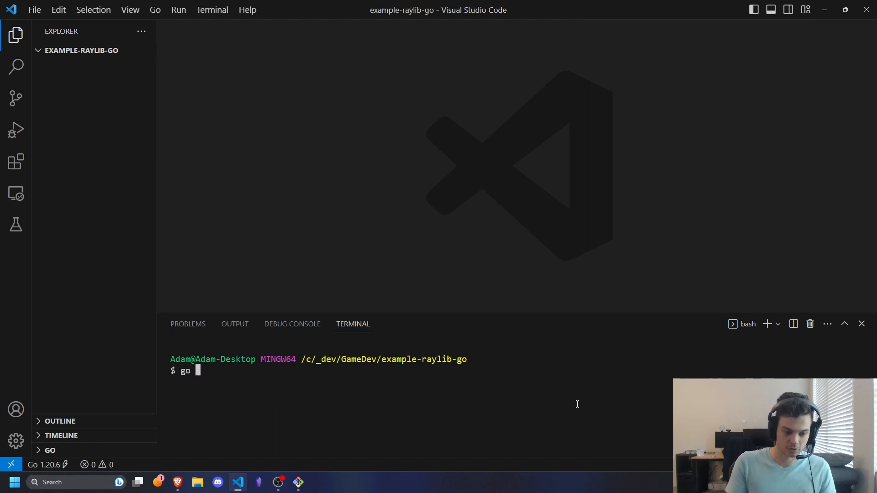
{"action": "type", "text": "mod init"}
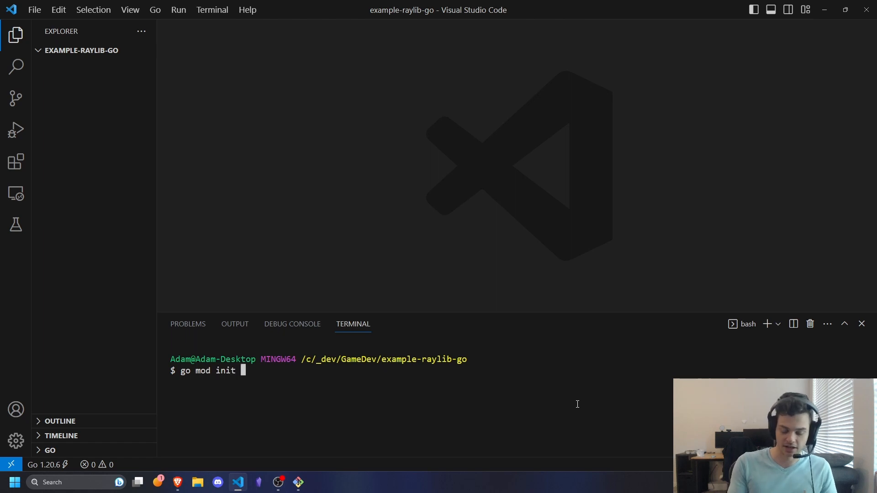
{"action": "type", "text": "github.com"}
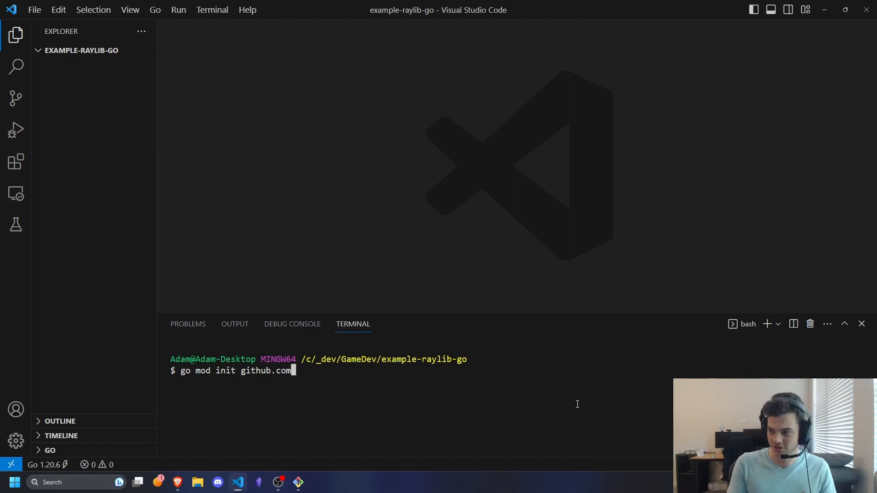
{"action": "type", "text": "/Ad"}
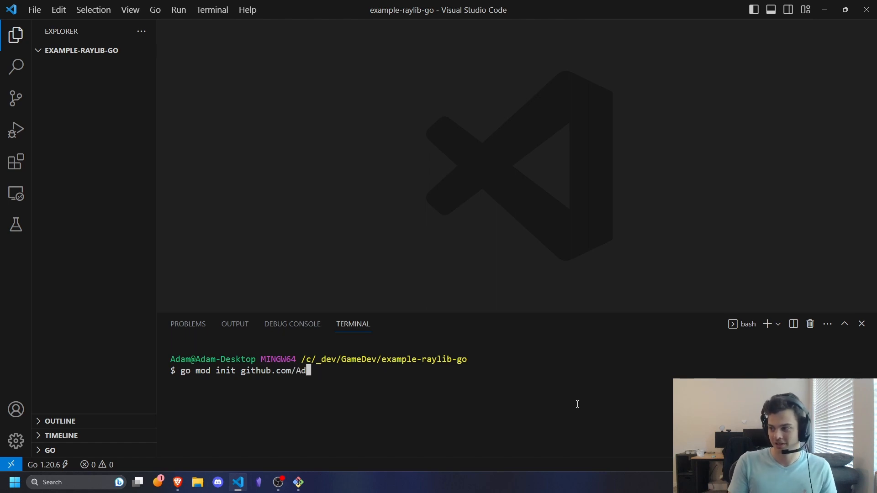
{"action": "key", "text": "BackSpace"}
{"action": "type", "text": "ex"}
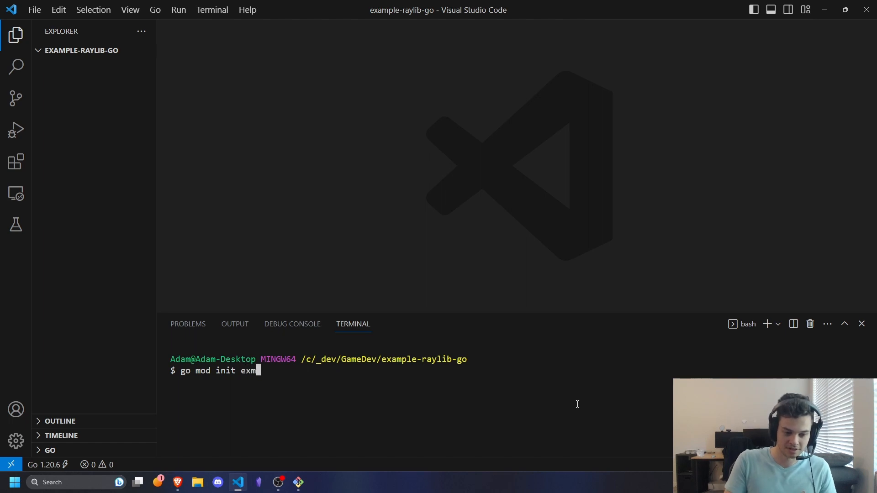
{"action": "type", "text": "ample"}
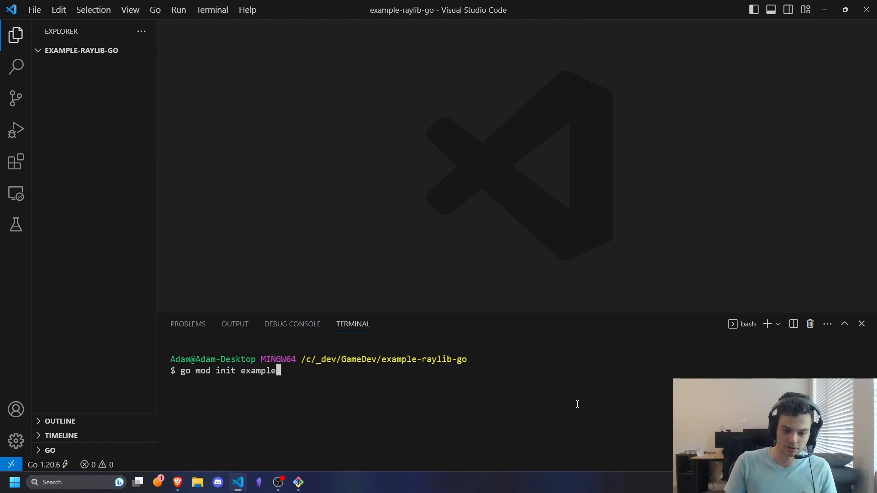
{"action": "type", "text": "/"}
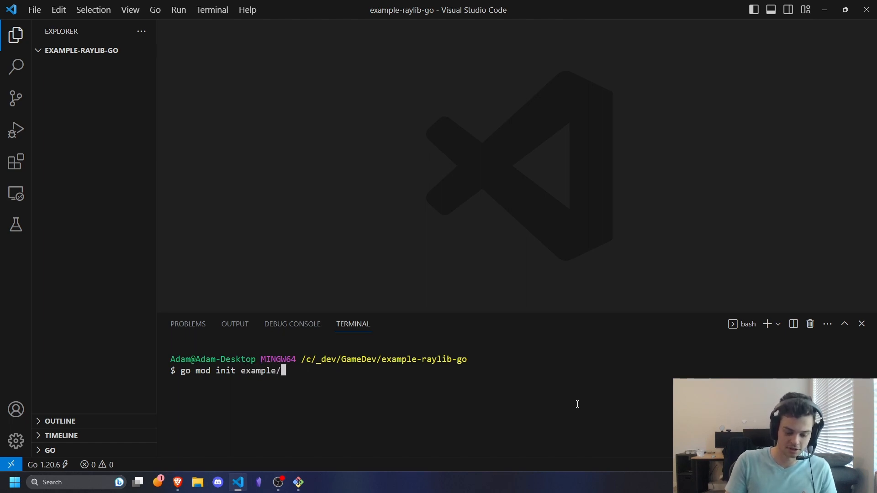
{"action": "type", "text": "rayluib"}
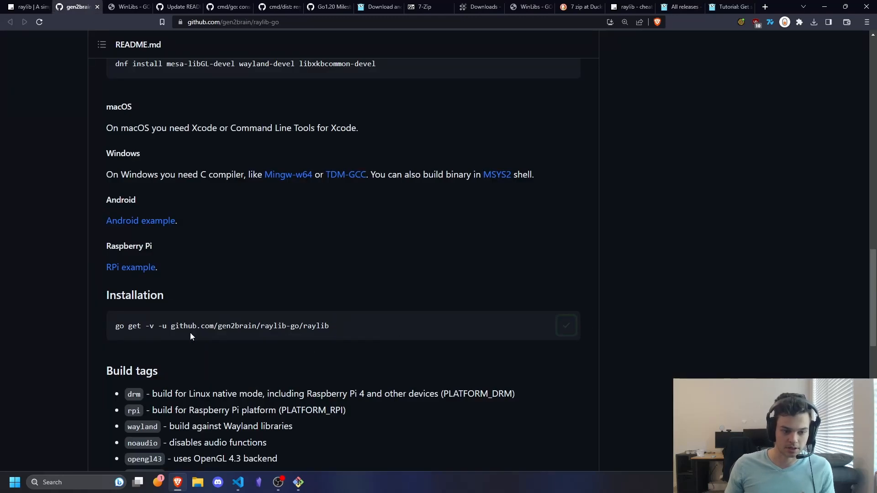
Run go get -v -u github.com/gen2brain/raylib-go/raylib and check the new require line and go.sum.
{"action": "left_click", "coordinate": [566, 326]}
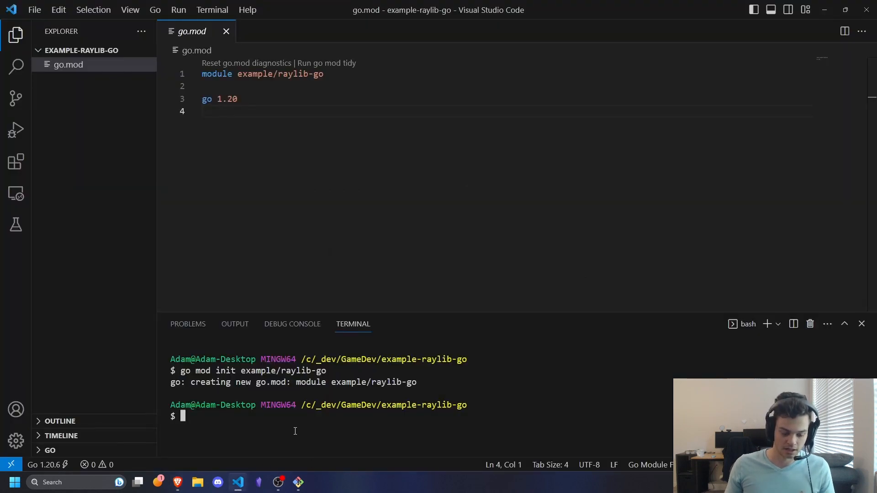
{"action": "type", "text": "go get -v -u github.com/gen2brain/raylib-go/raylib"}
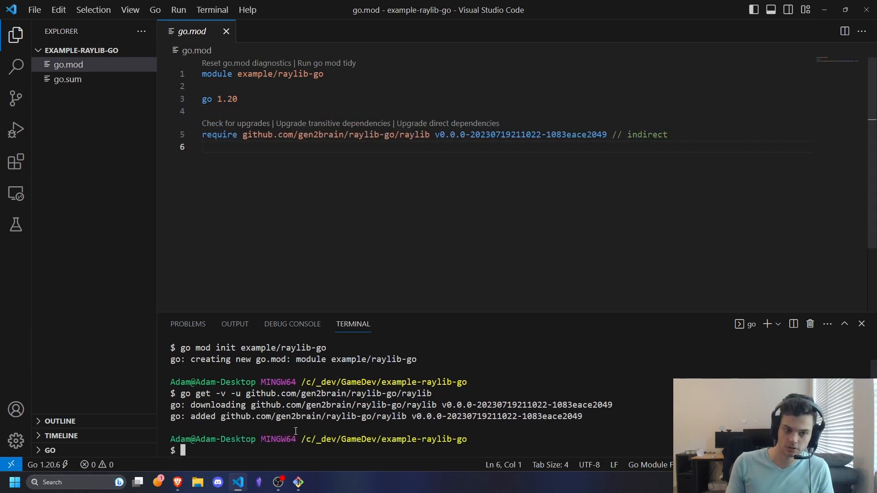
{"action": "left_click_drag", "start_coordinate": [202, 111], "coordinate": [251, 146]}
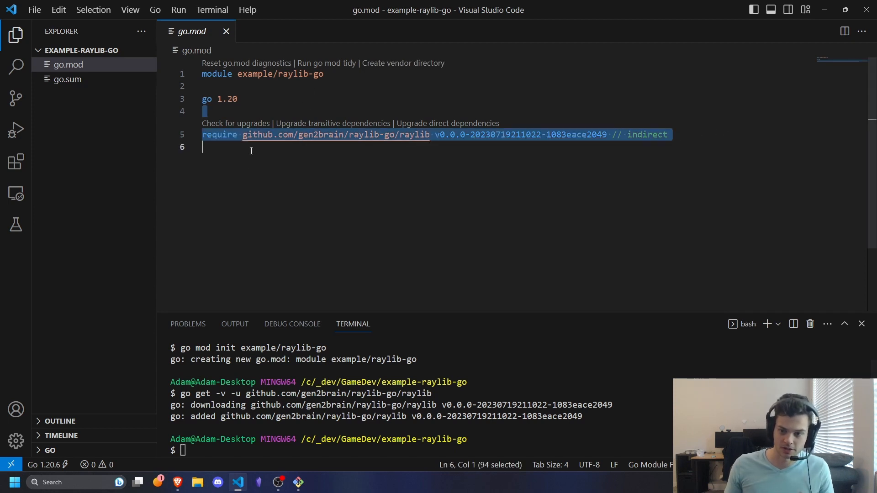
{"action": "left_click", "coordinate": [67, 79]}
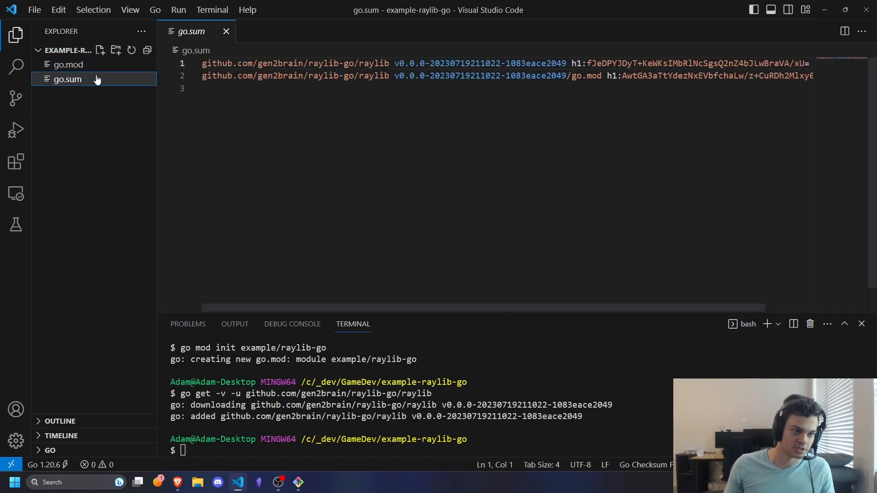
Create a new file named main.go in the project.
{"action": "left_click", "coordinate": [68, 79]}
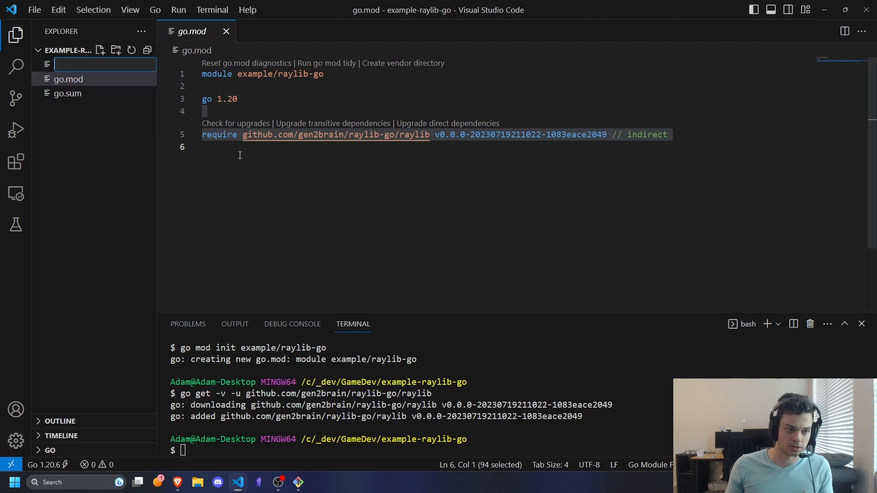
{"action": "type", "text": "main.go"}
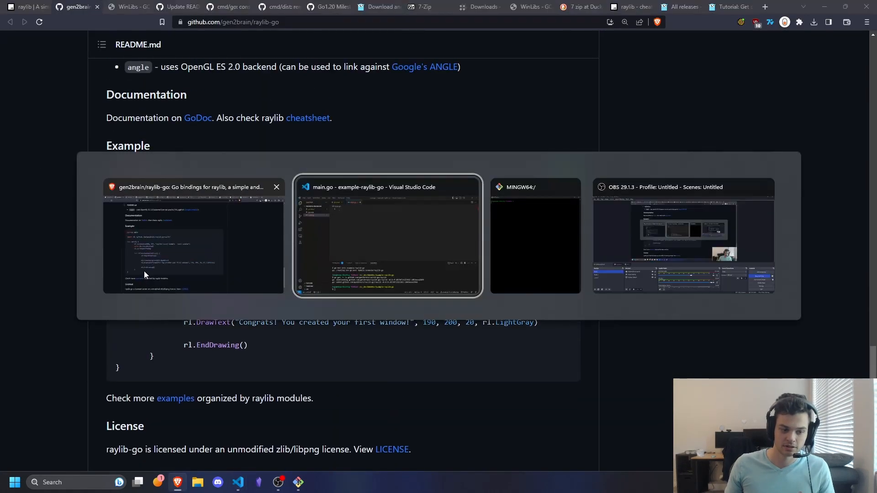
Paste the README basic window example into main.go and save it.
{"action": "left_click", "coordinate": [386, 234]}
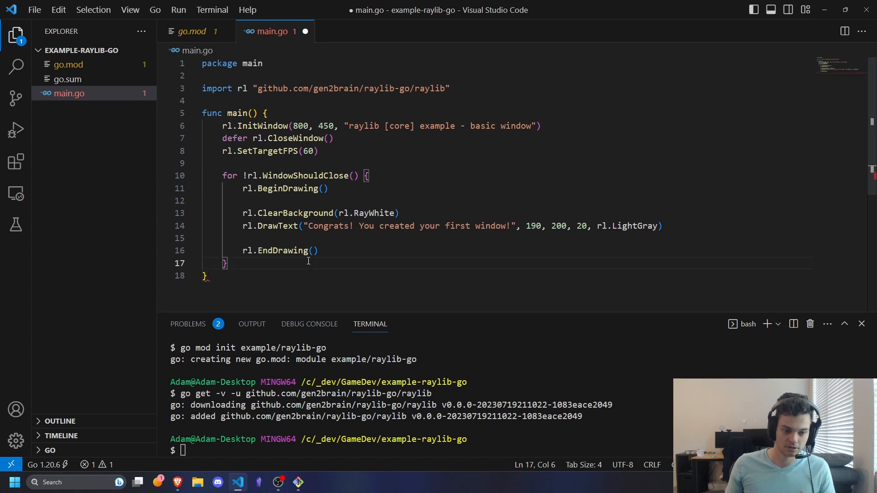
{"action": "key", "text": "ctrl+s"}
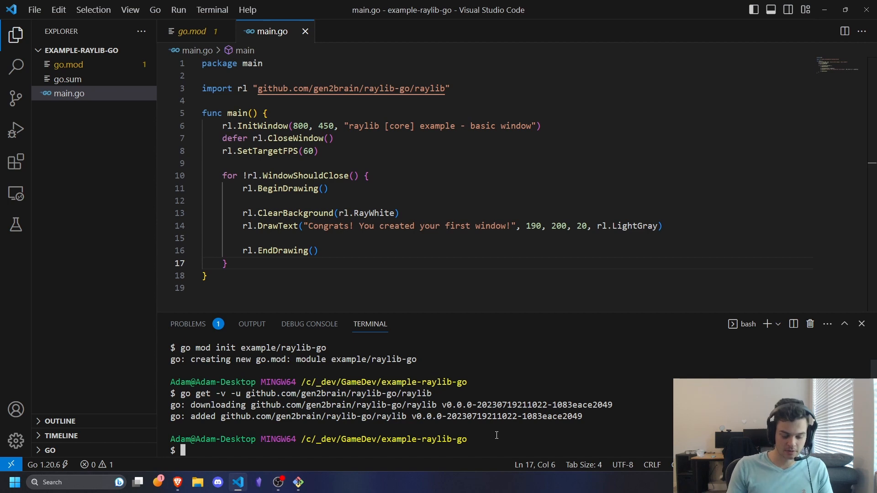
Run go run main.go to show the 'first window, again!' raylib window, then close it.
{"action": "type", "text": "go ruin m"}
{"action": "left_click", "coordinate": [431, 225]}
{"action": "type", "text": ", again"}
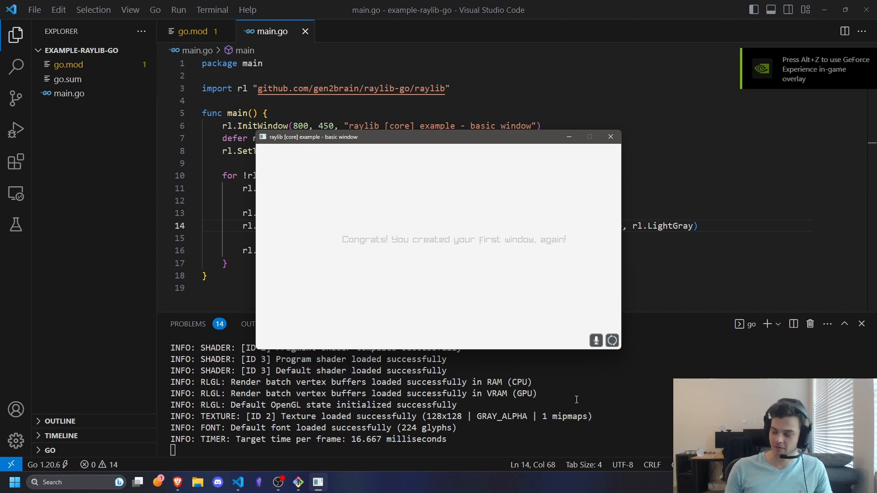
{"action": "mouse_move", "coordinate": [177, 481]}
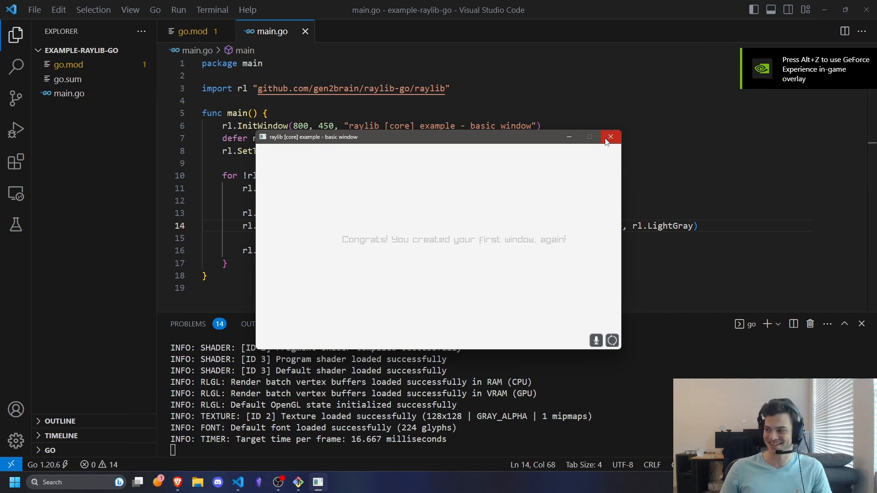
{"action": "left_click", "coordinate": [610, 137]}
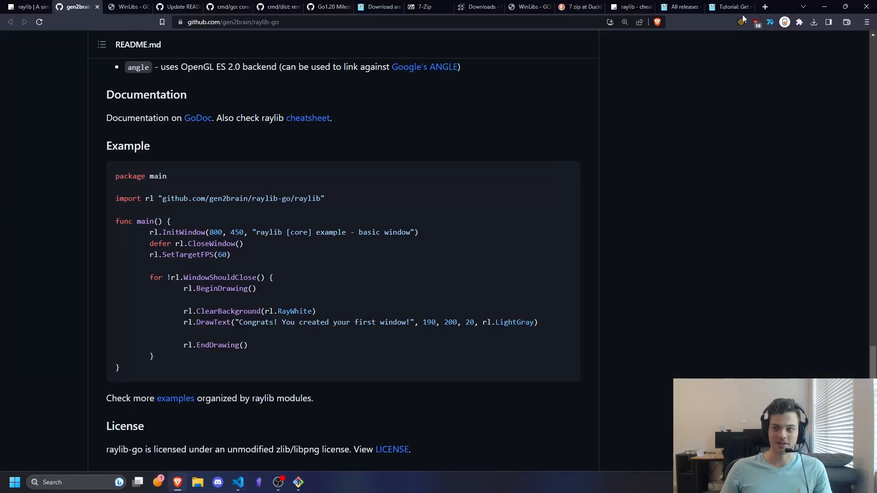
{"action": "mouse_move", "coordinate": [75, 7]}
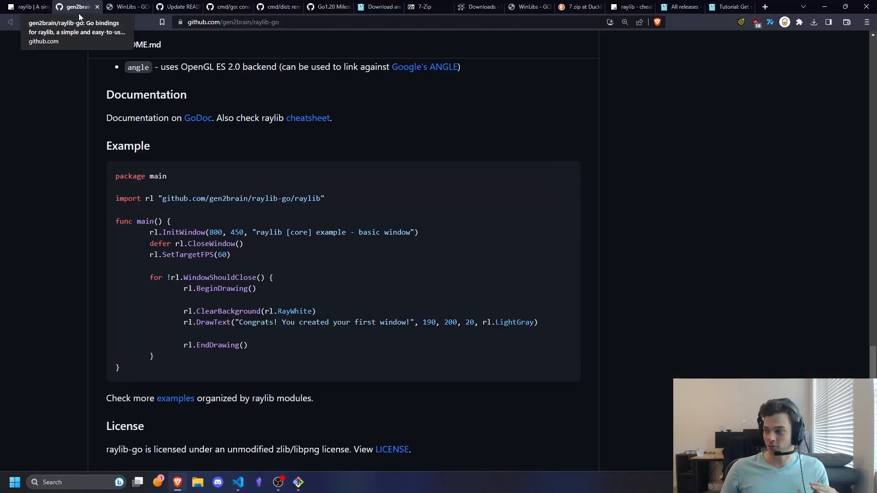
Bring up the raylib.com cheatsheet, then start an rl. call after EndDrawing in main.go.
{"action": "left_click", "coordinate": [25, 7]}
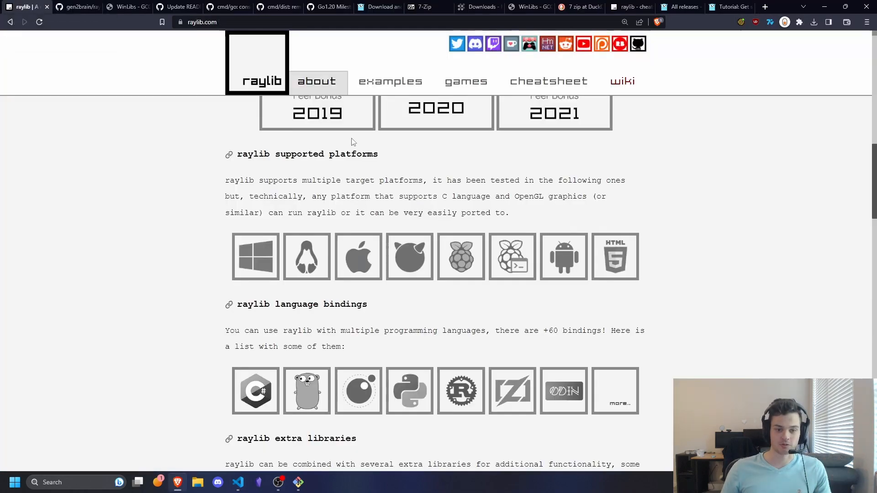
{"action": "left_click", "coordinate": [548, 80]}
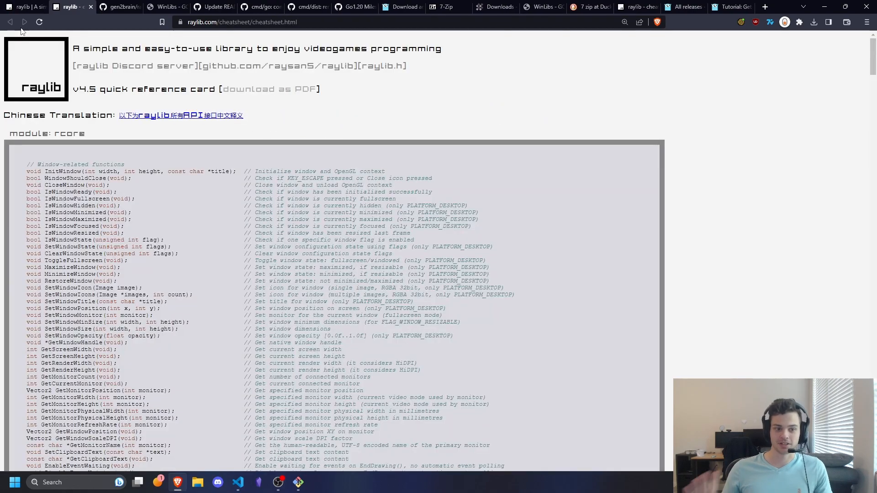
{"action": "scroll", "scroll_direction": "down", "scroll_amount": 3}
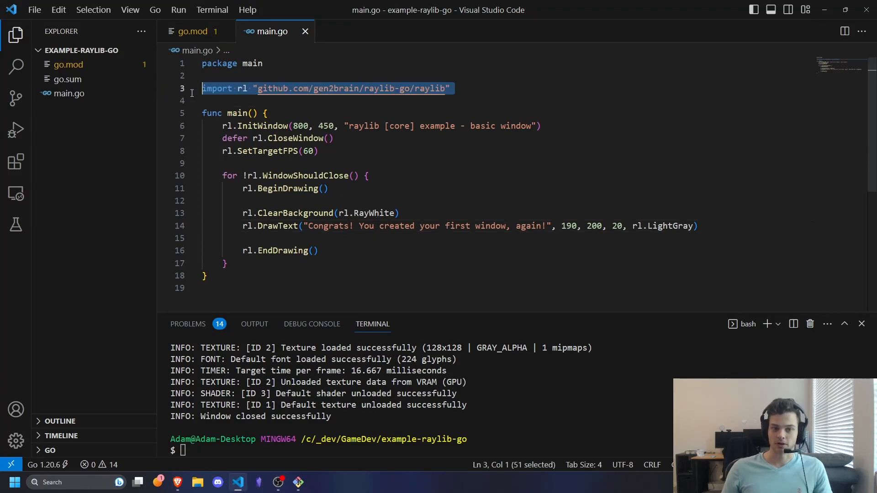
{"action": "left_click", "coordinate": [314, 250]}
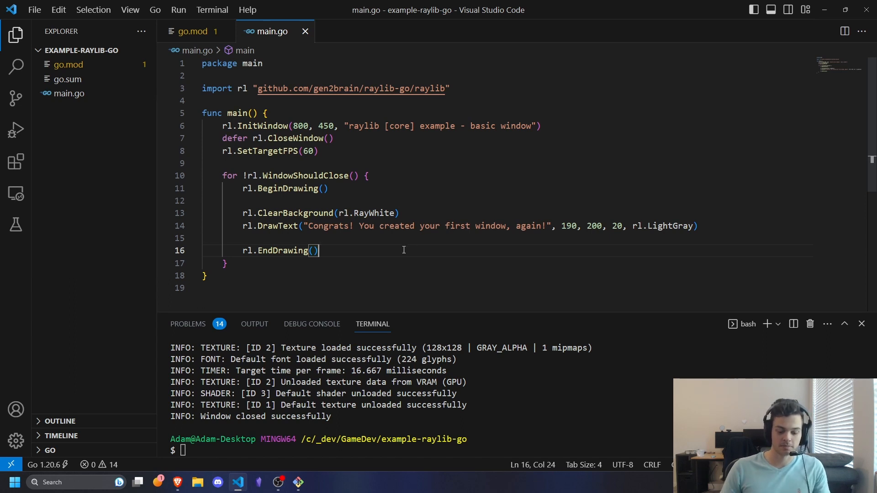
{"action": "type", "text": "rl."}
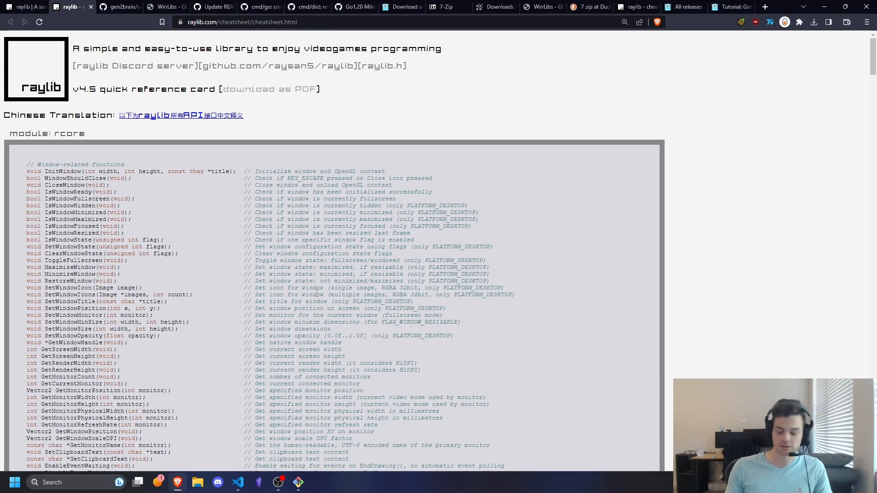
Search the cheatsheet for 'collision', highlight CheckCollisionRecs and zoom the page out.
{"action": "type", "text": "collision"}
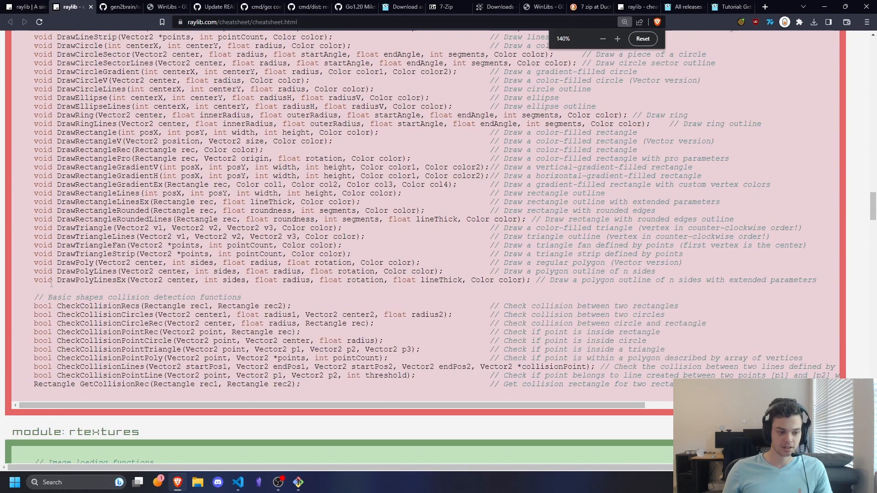
{"action": "double_click", "coordinate": [96, 306]}
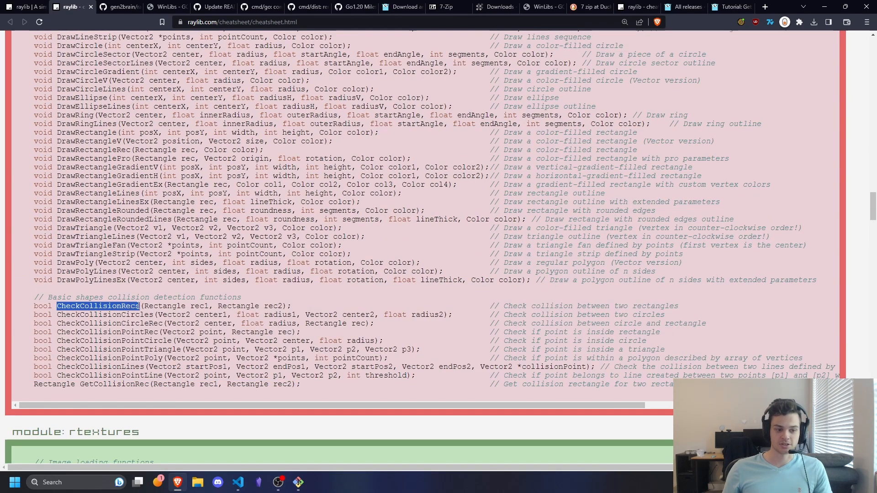
{"action": "scroll", "scroll_direction": "down", "scroll_amount": 3}
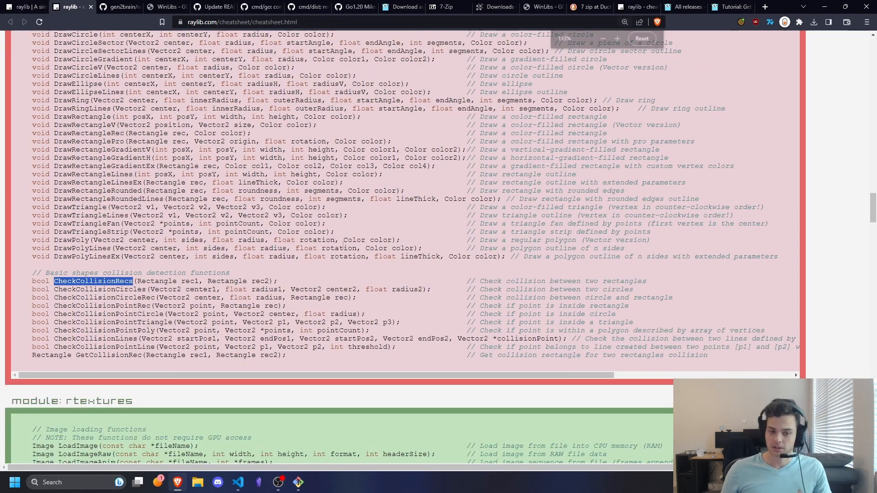
{"action": "left_click", "coordinate": [617, 38]}
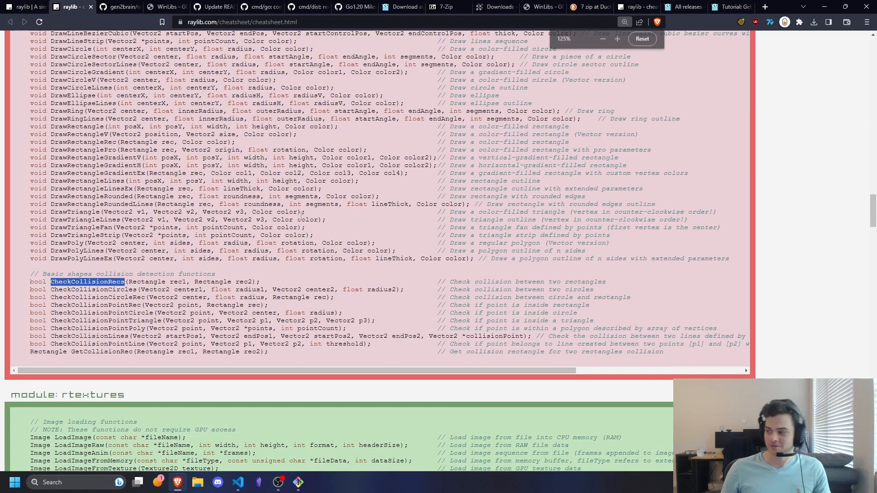